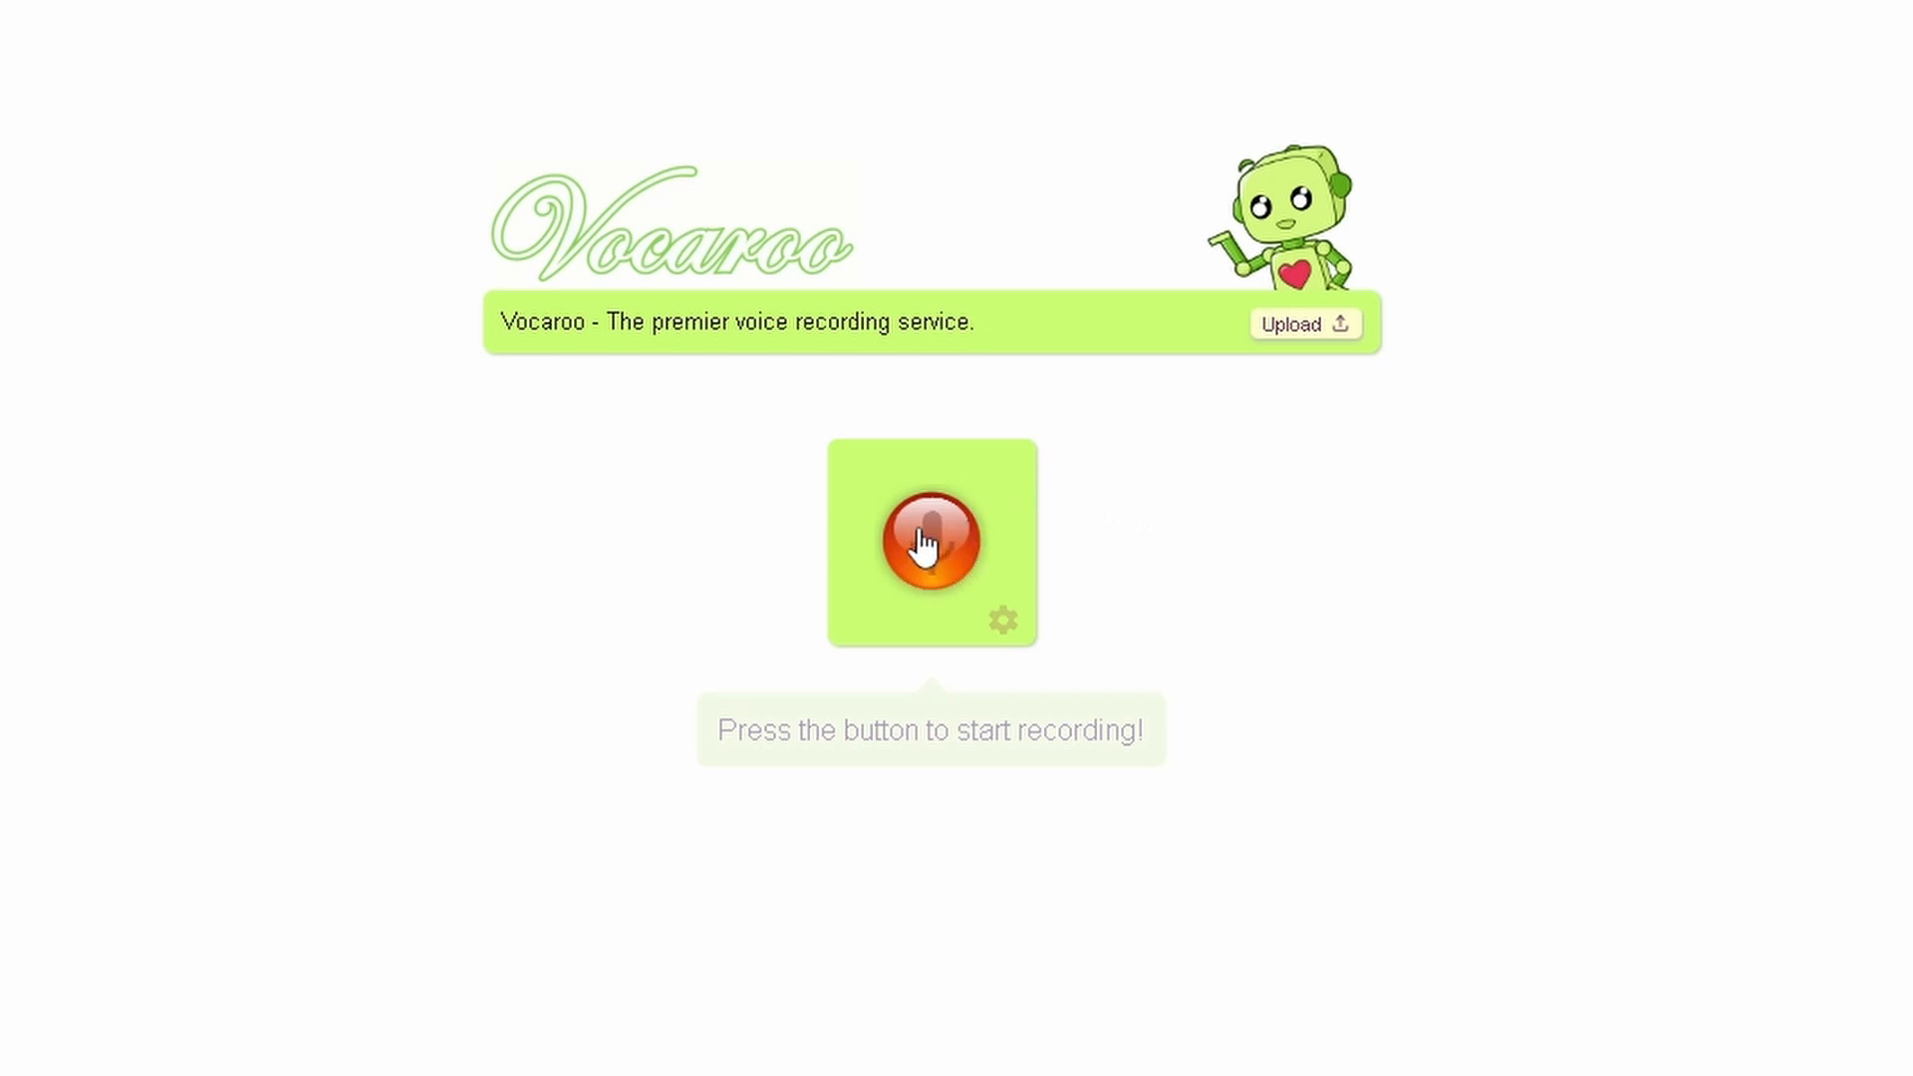
Start a Vocaroo recording and allow the browser microphone access.
left_click(929, 542)
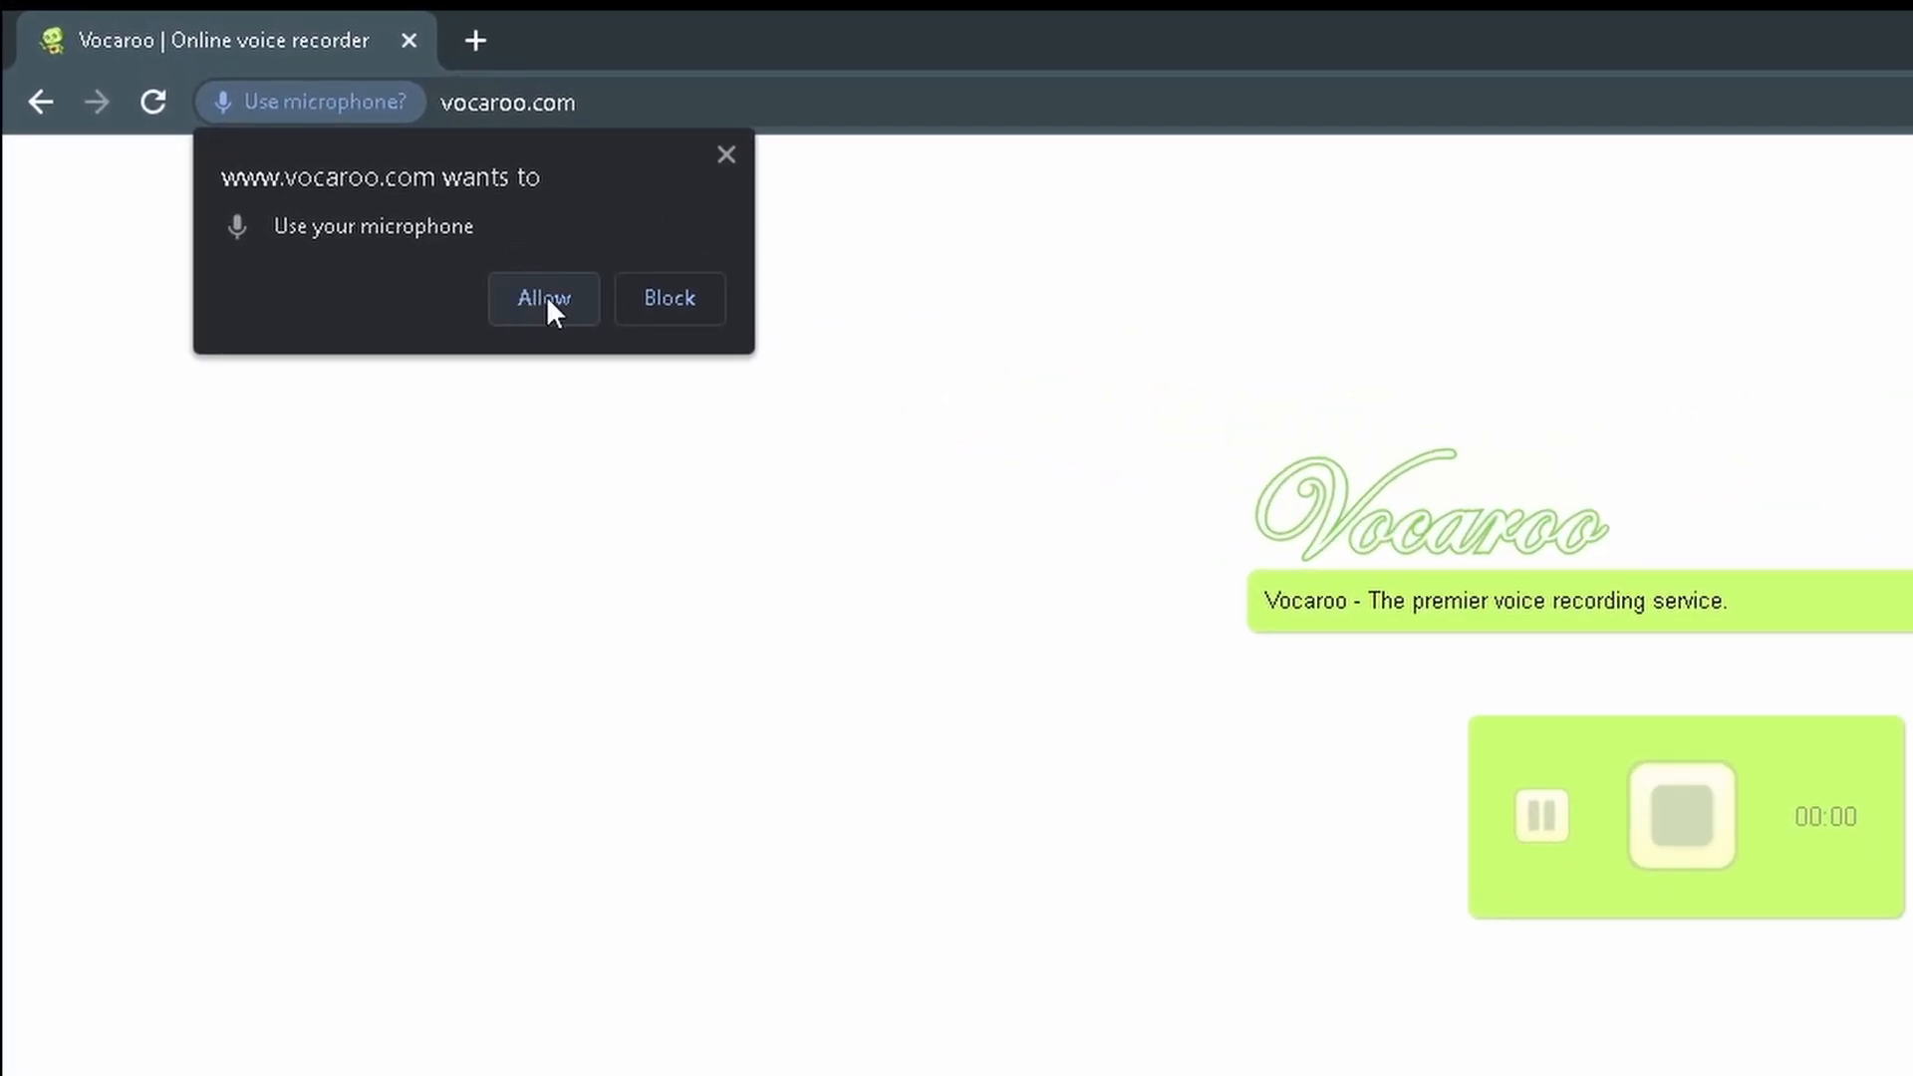
left_click(543, 299)
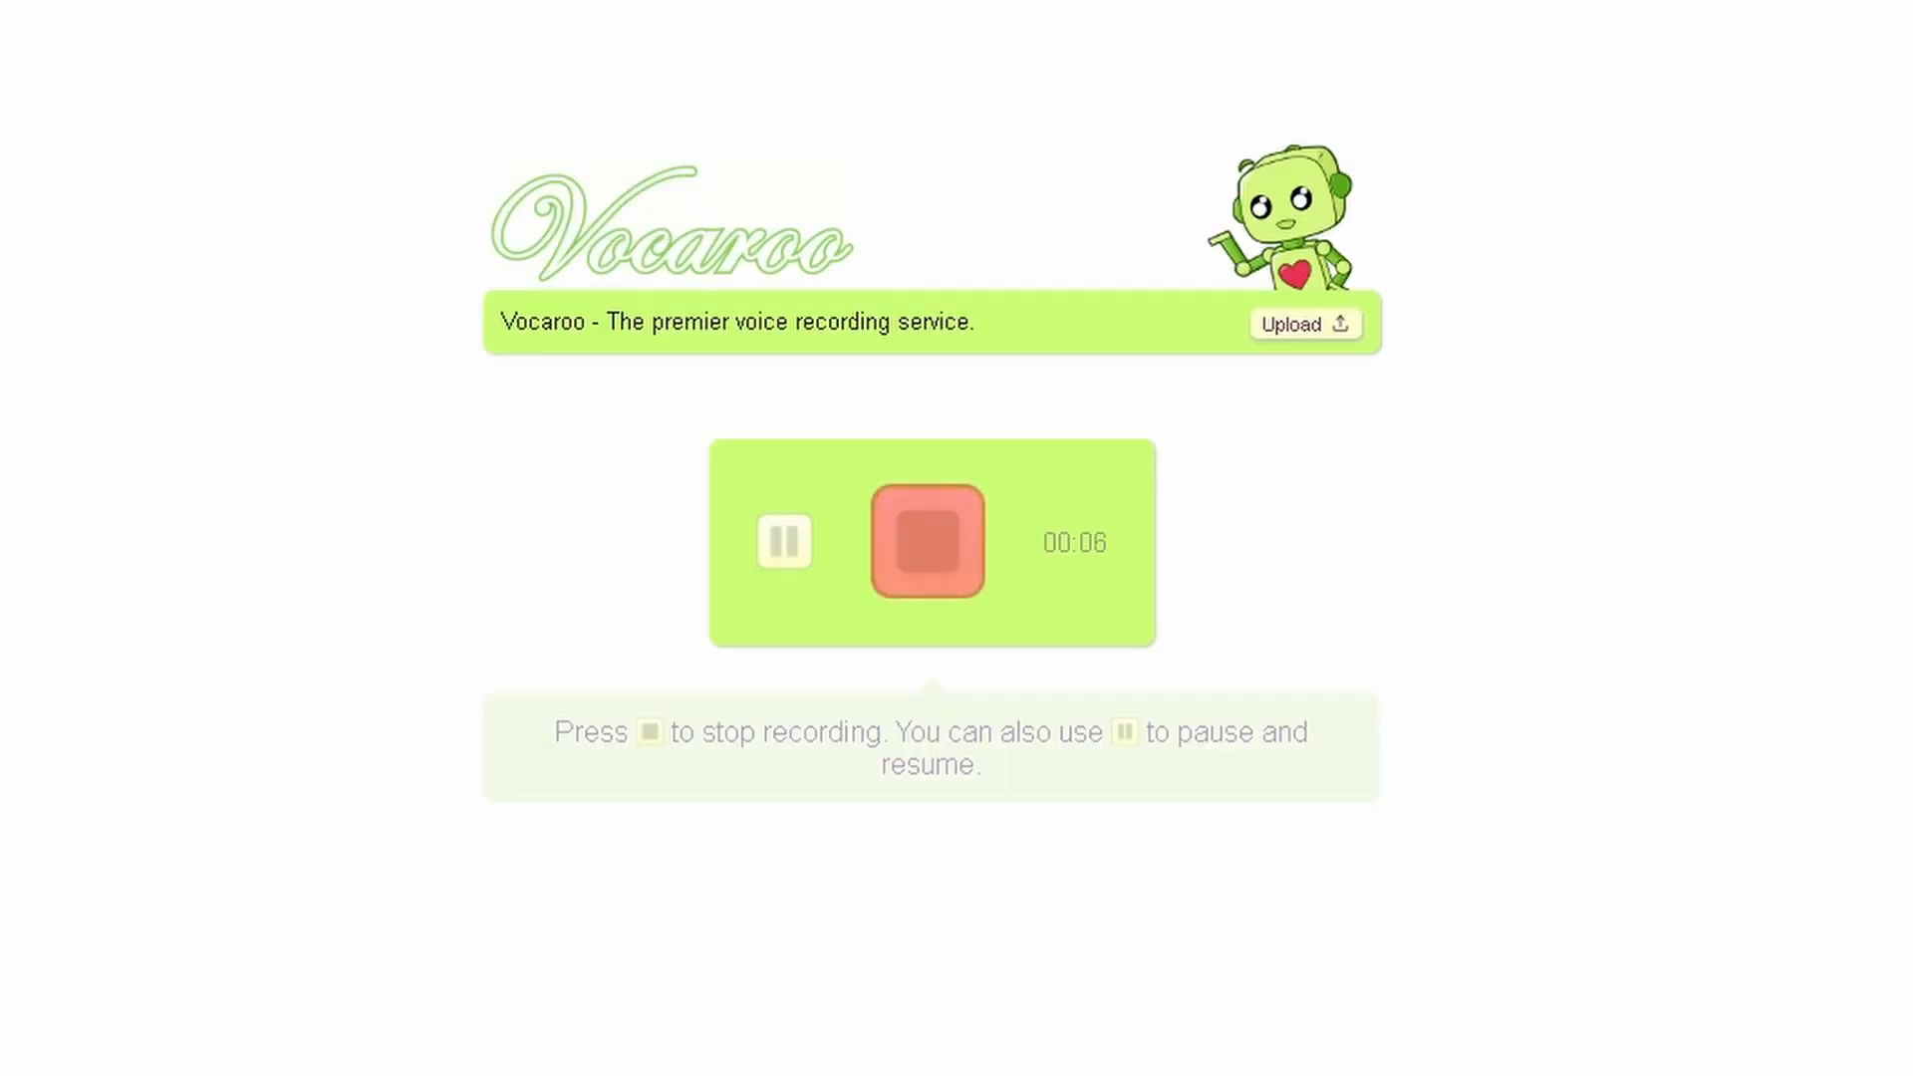
mouse_move(1151, 466)
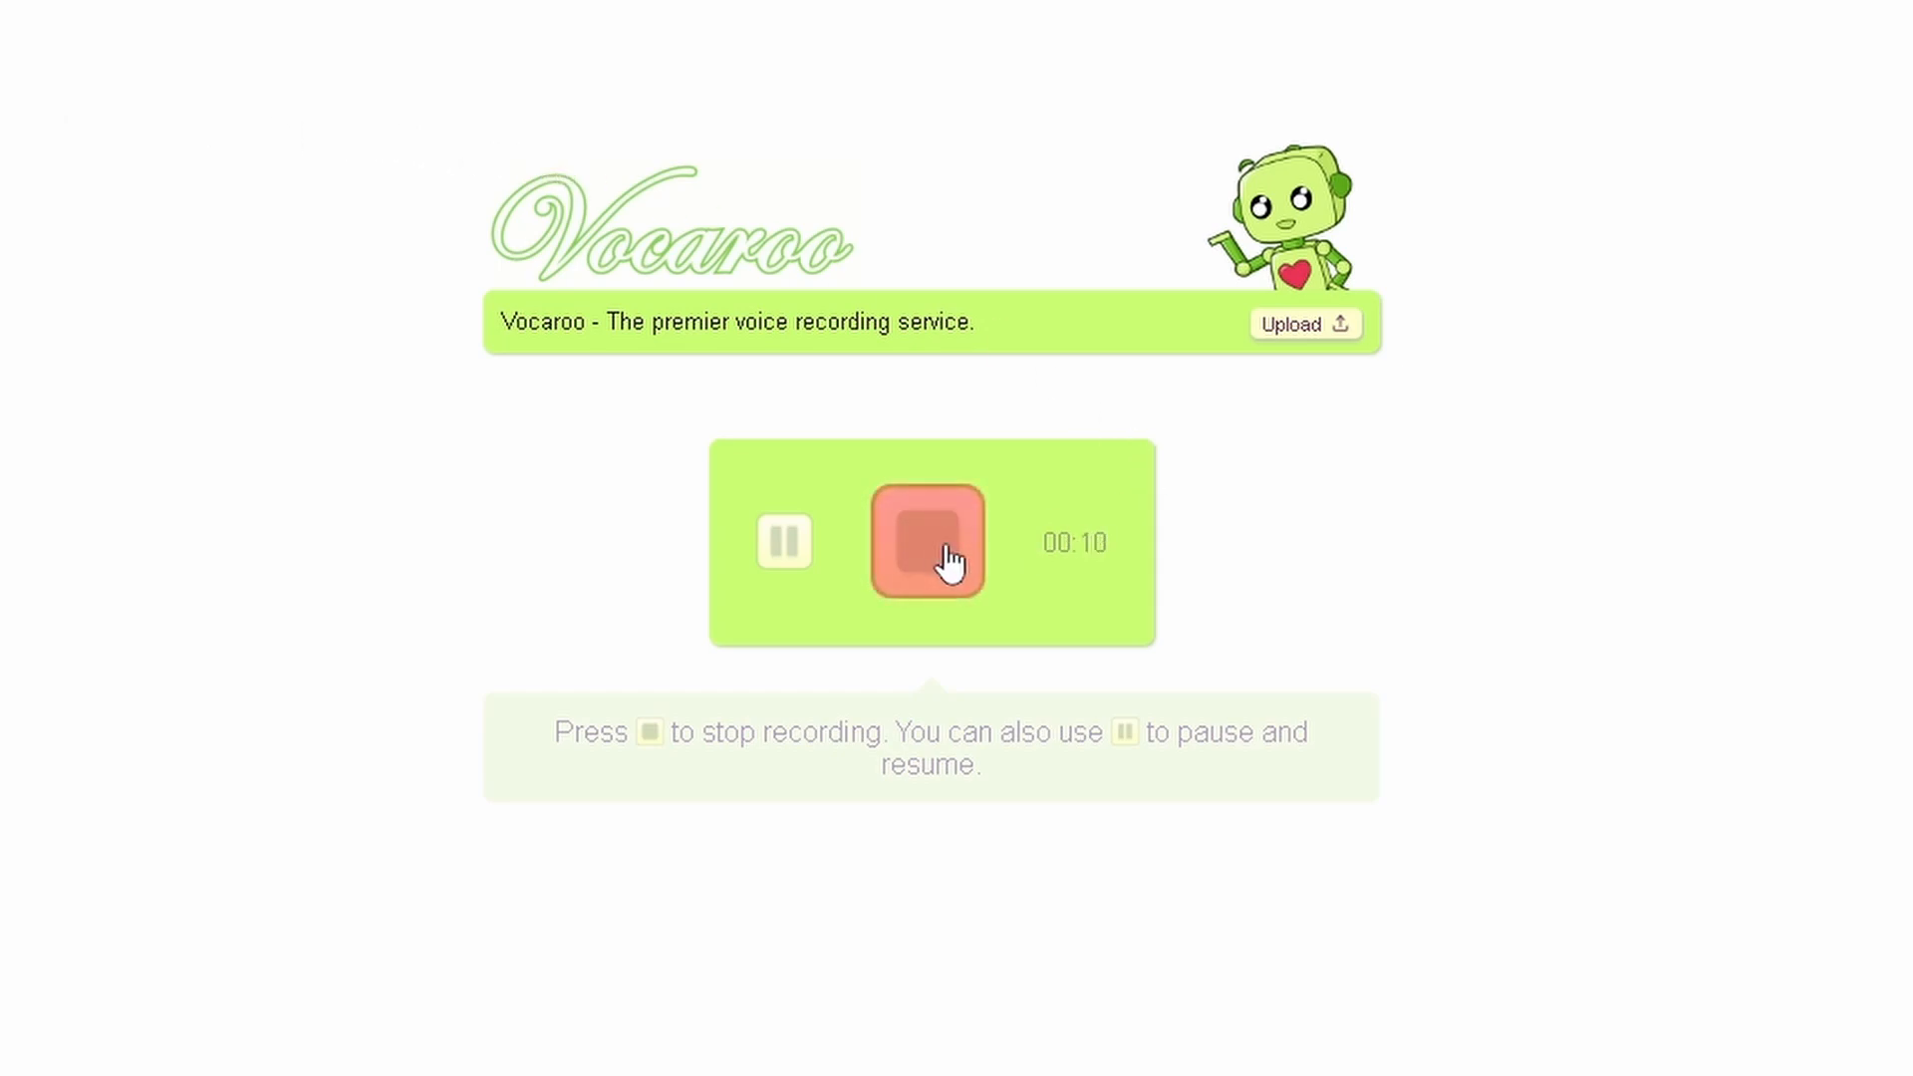
Stop, discard and re-record the clip, then play back the 11-second take.
left_click(927, 541)
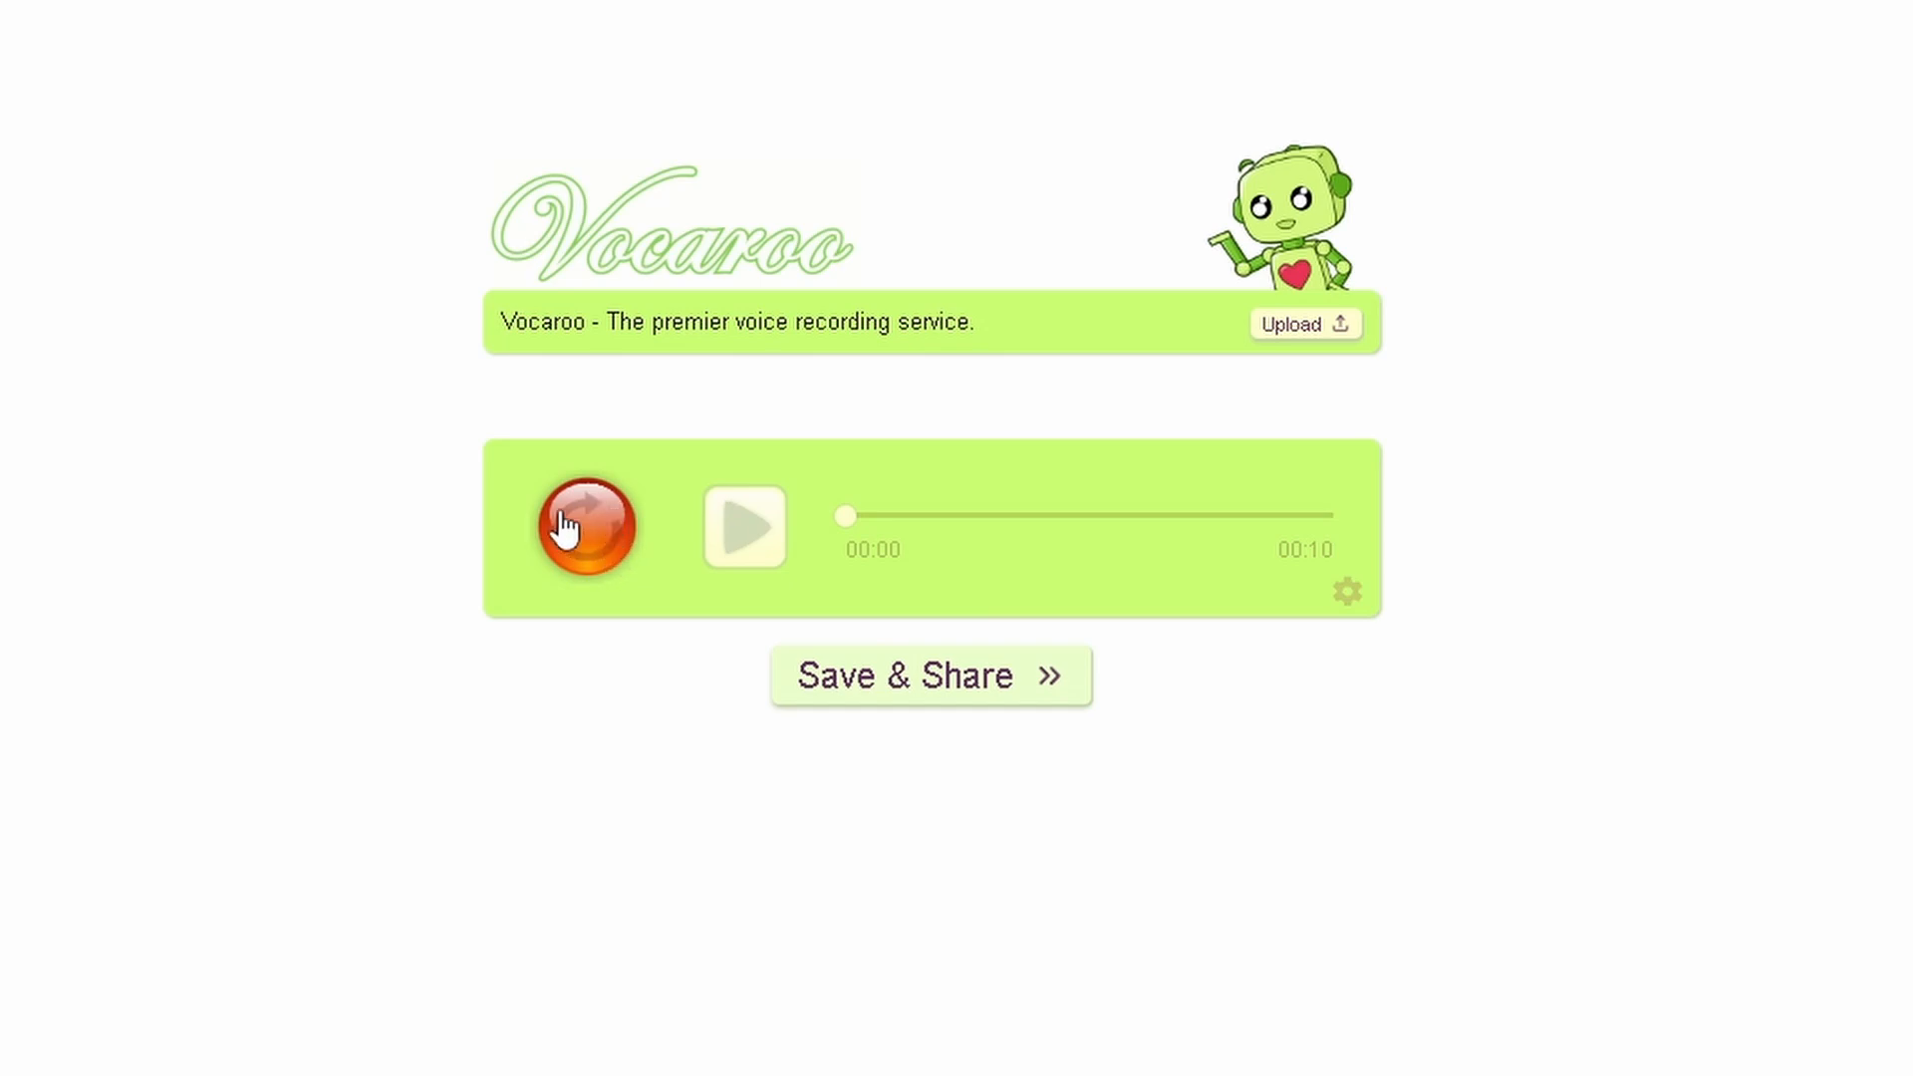
mouse_move(600, 533)
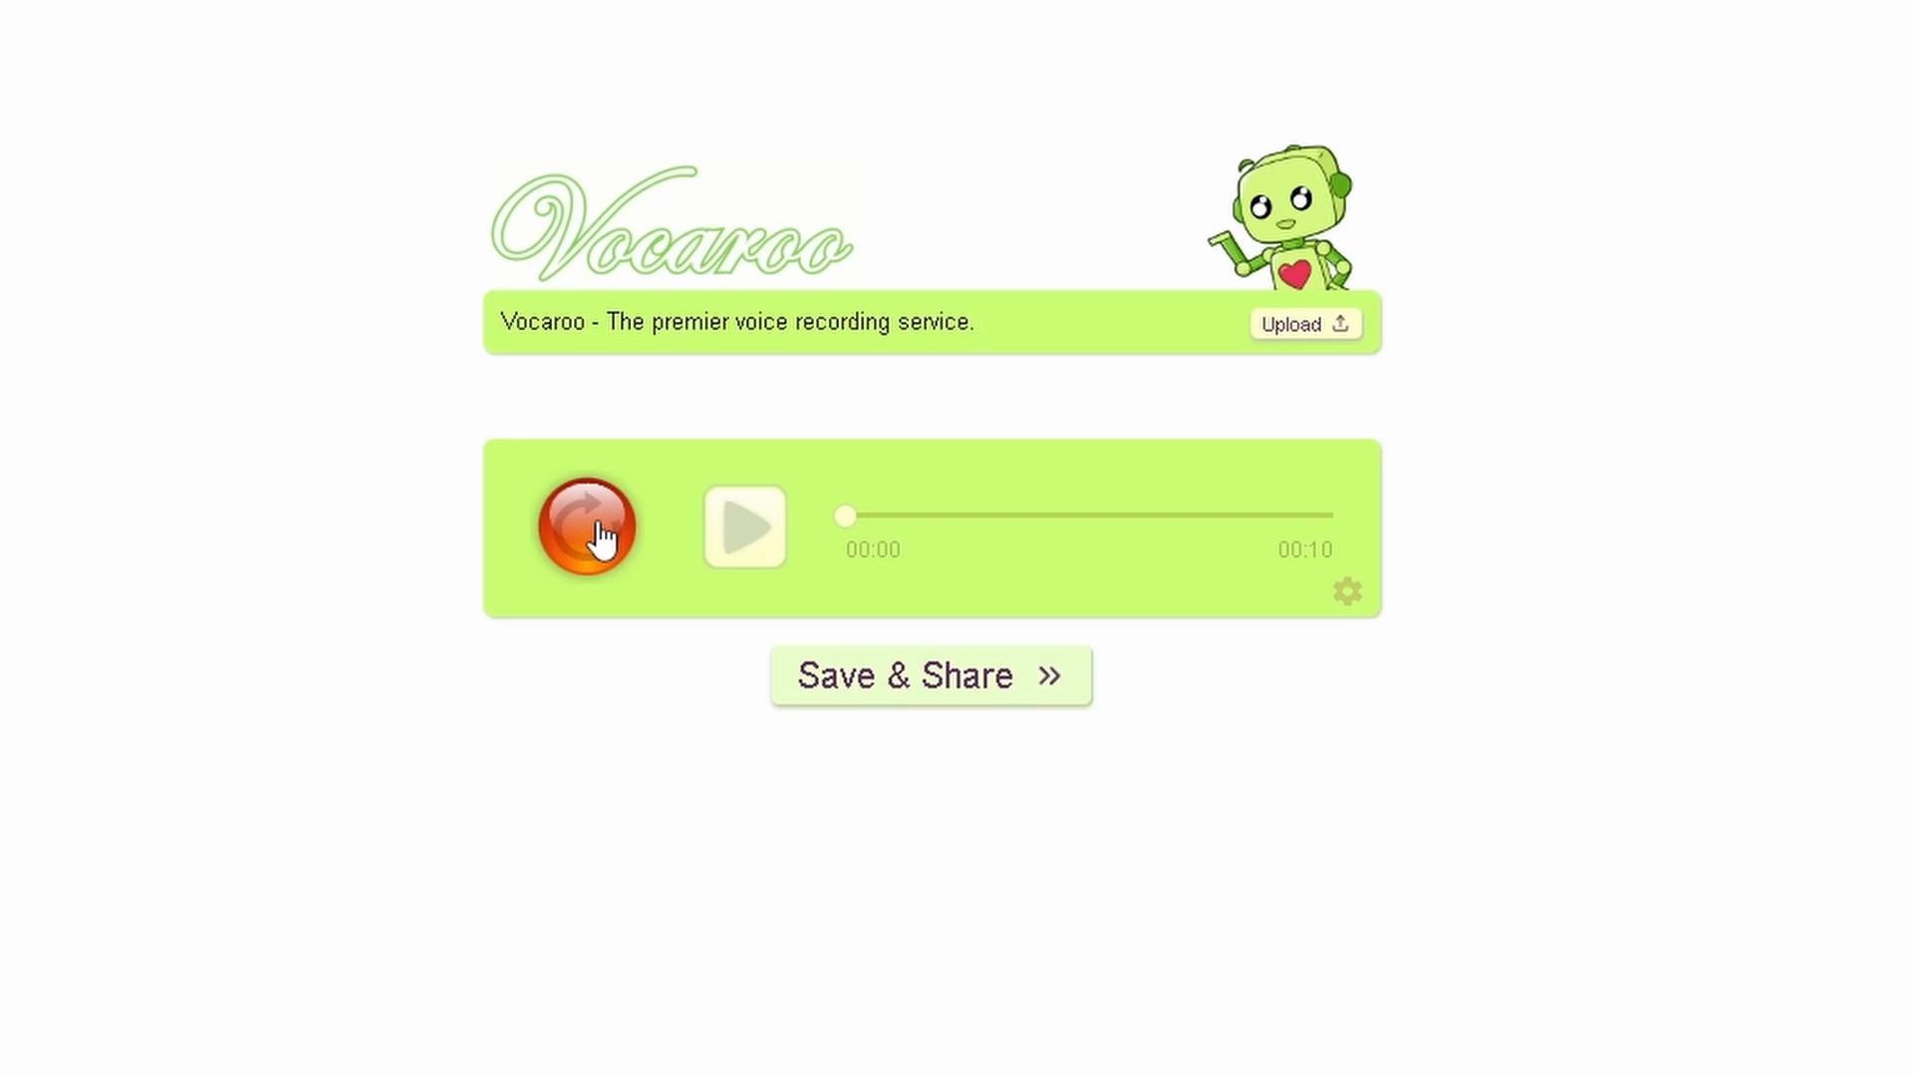
left_click(587, 529)
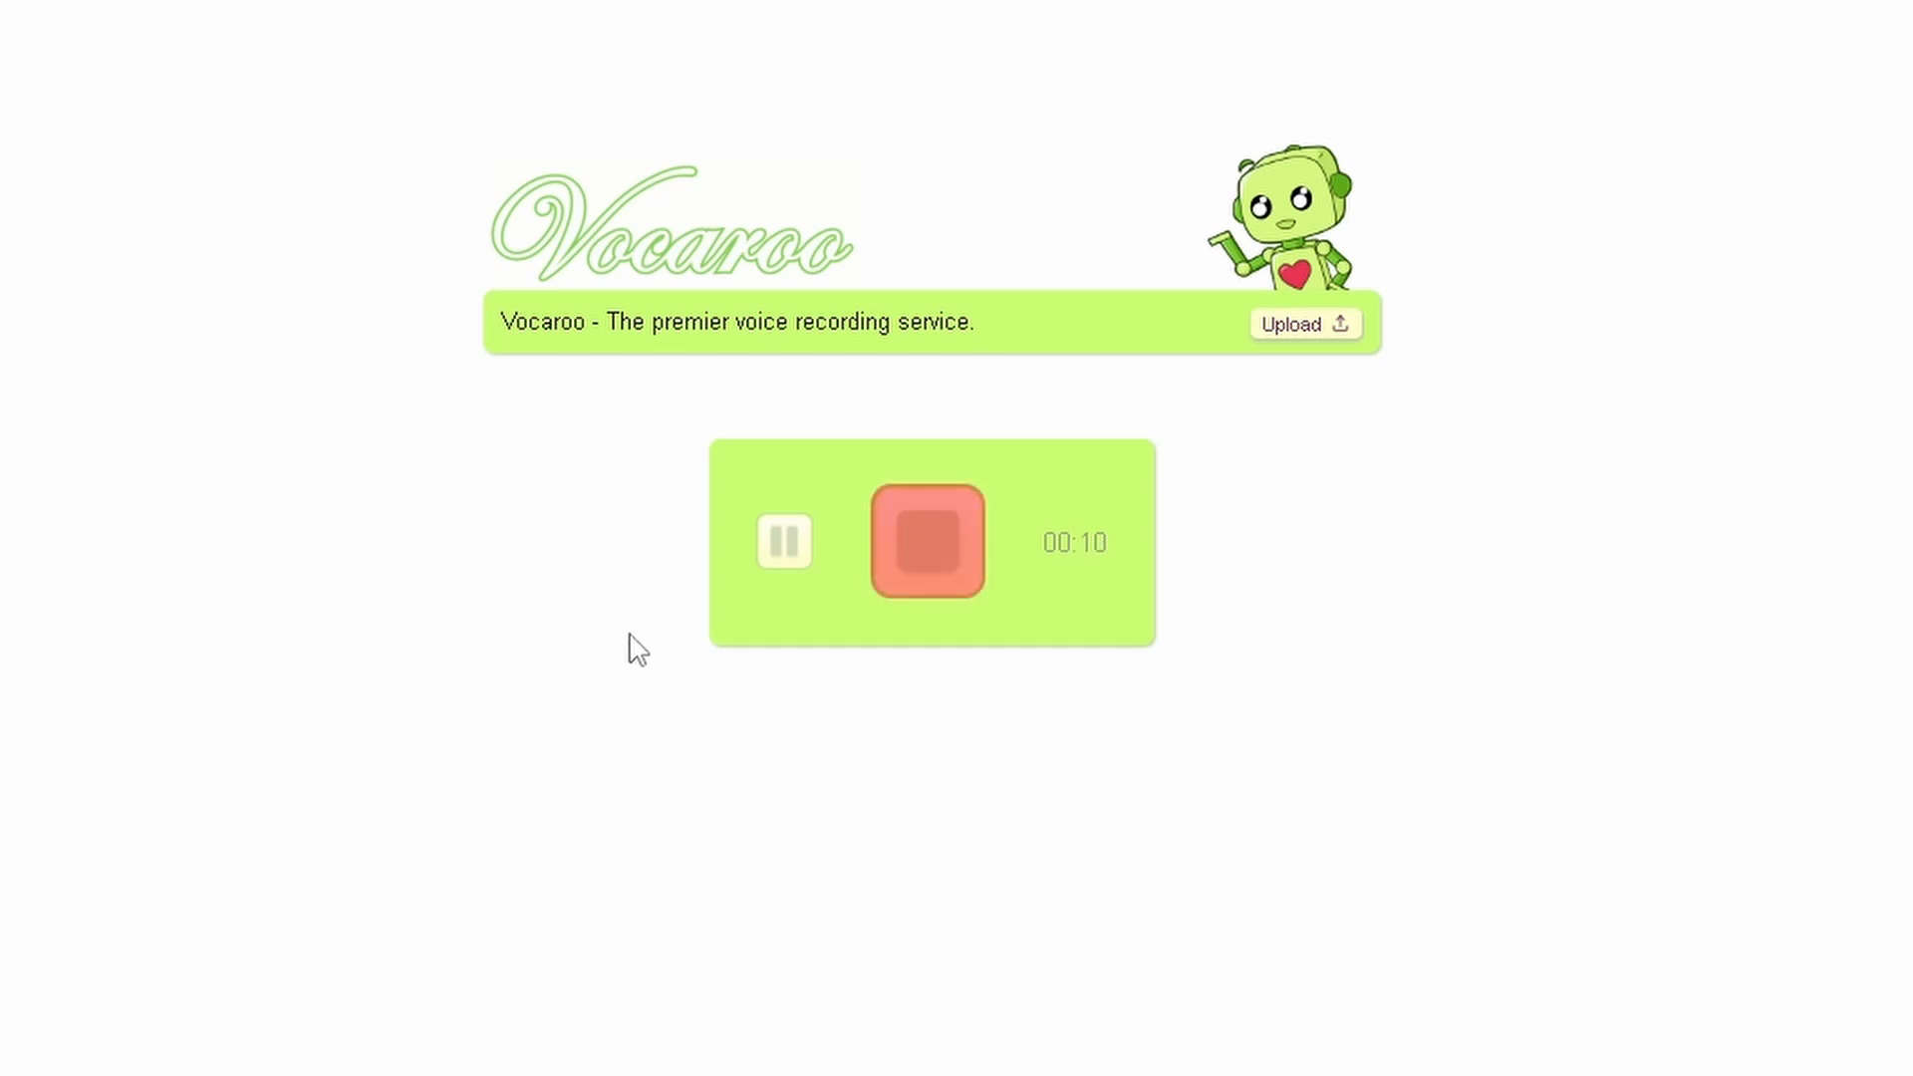
left_click(927, 540)
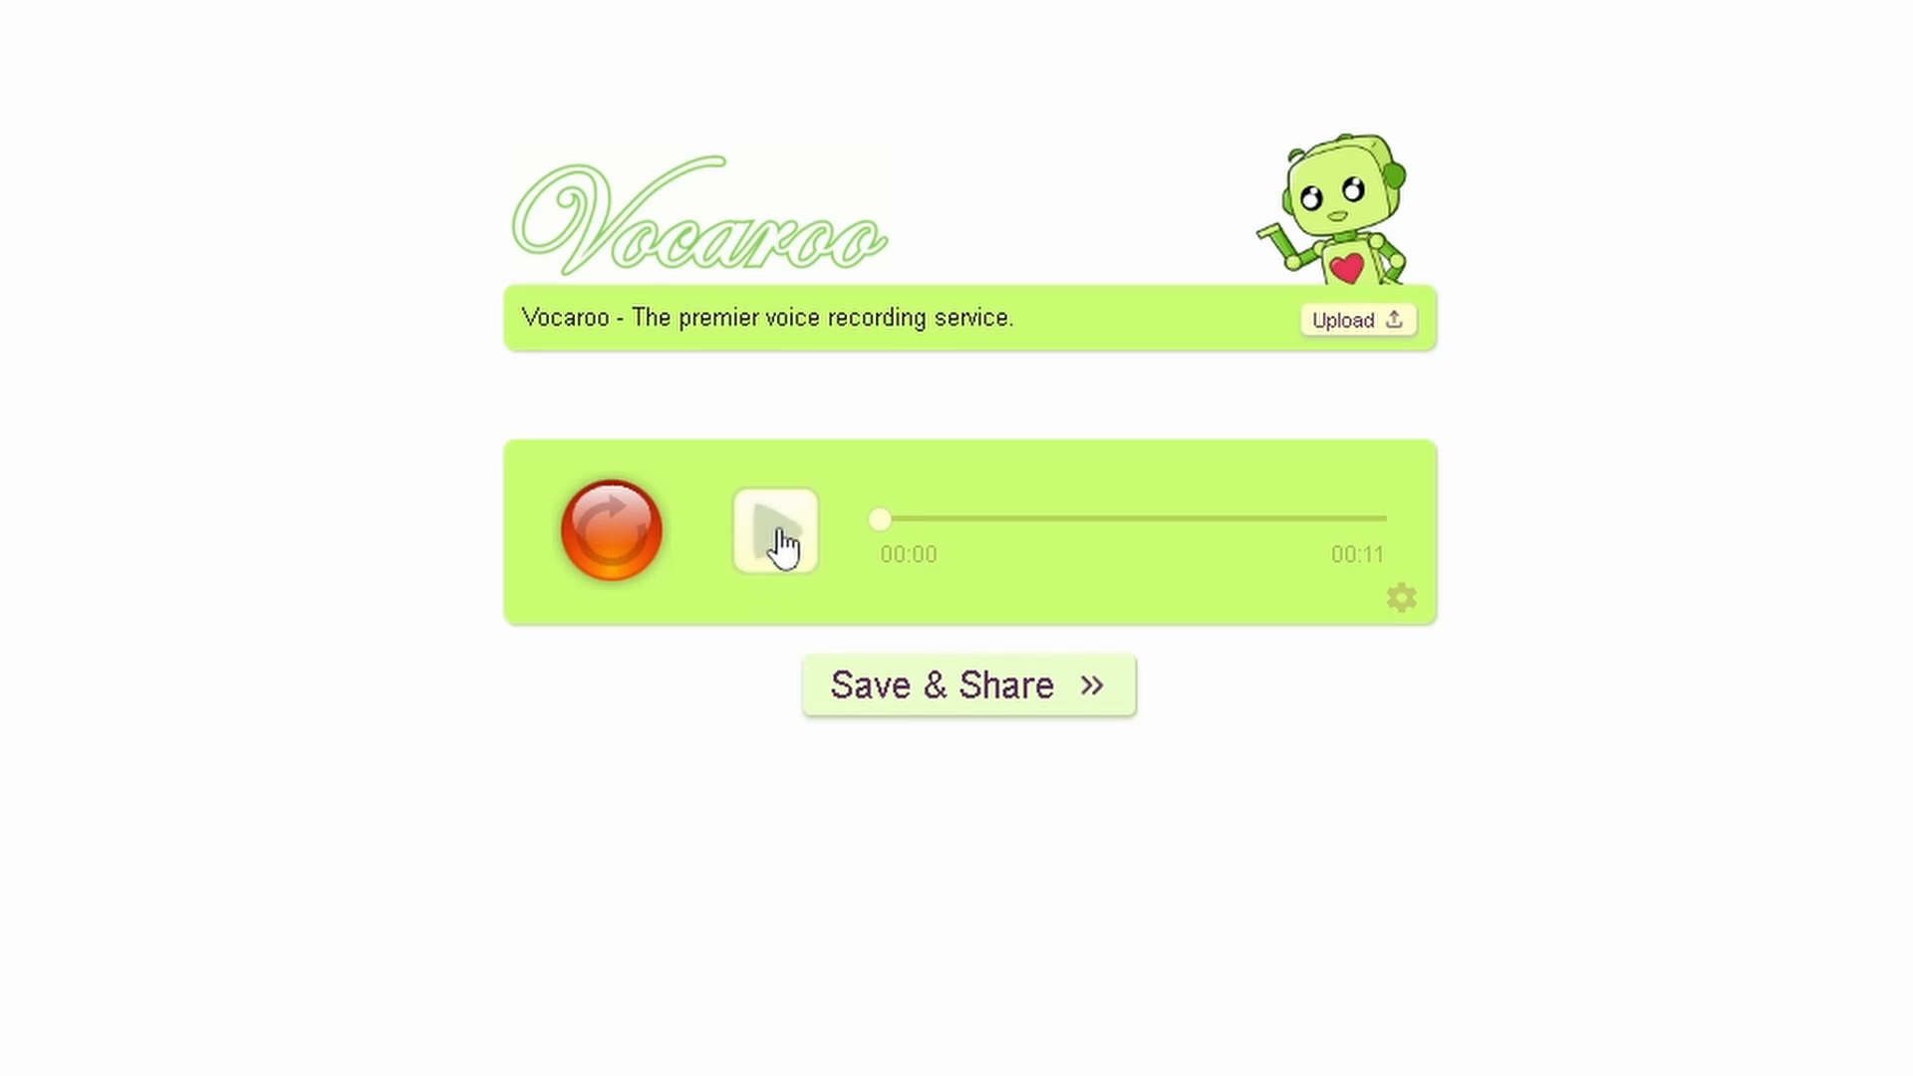
left_click(773, 531)
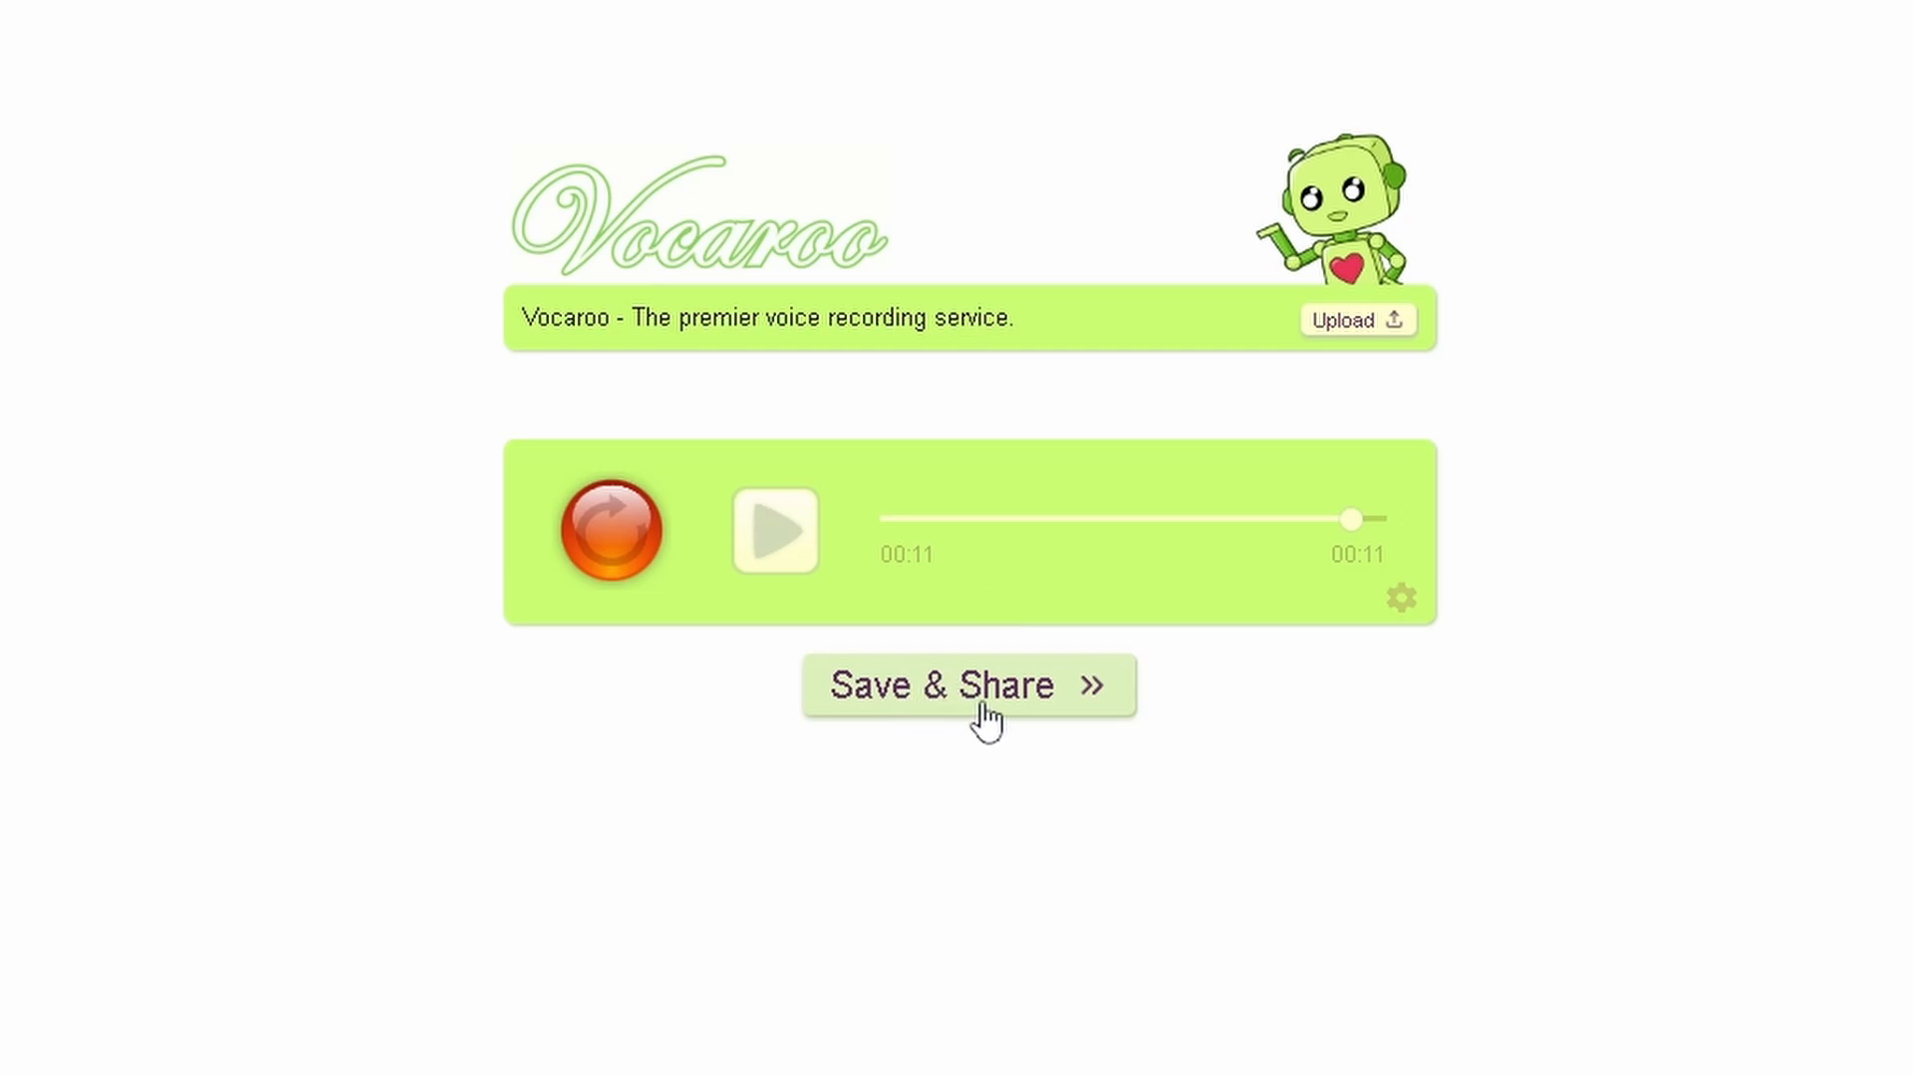
Save & Share the 11-second clip to get its share link.
left_click(968, 684)
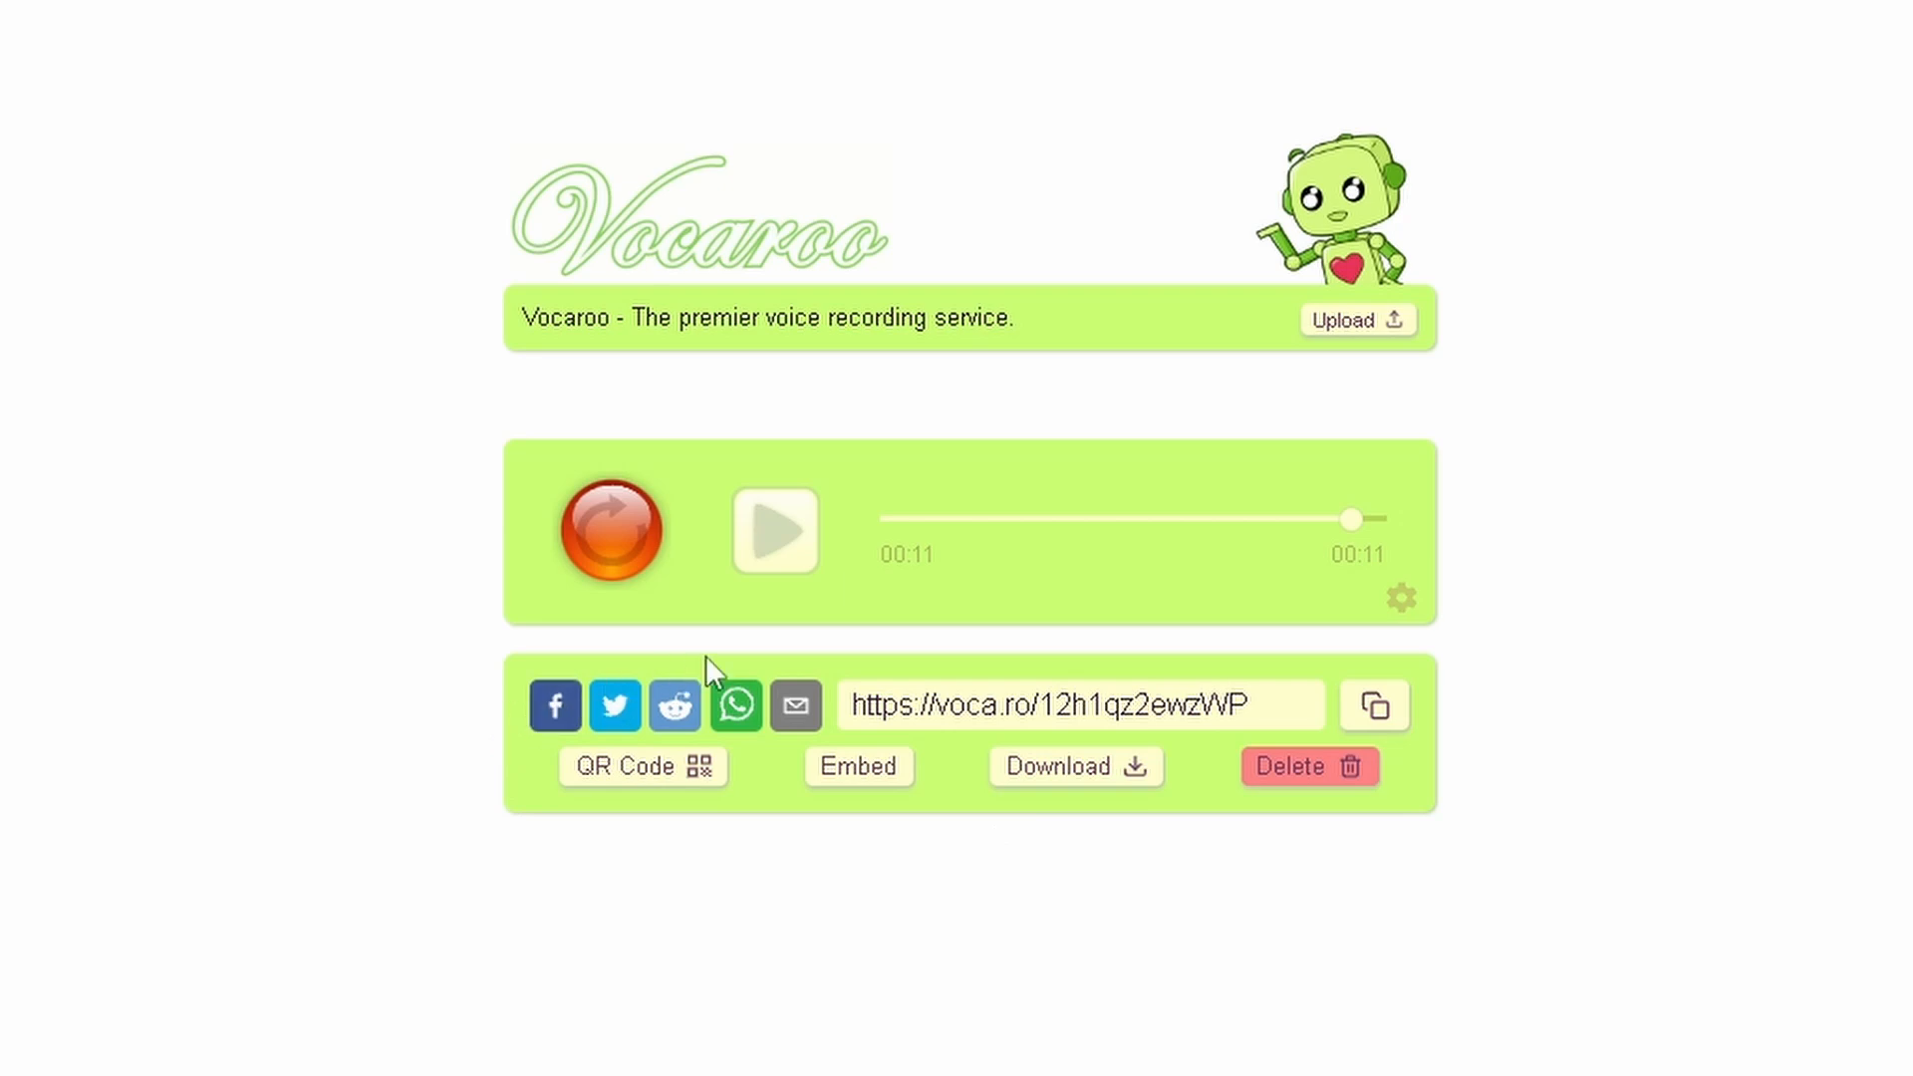
mouse_move(506, 825)
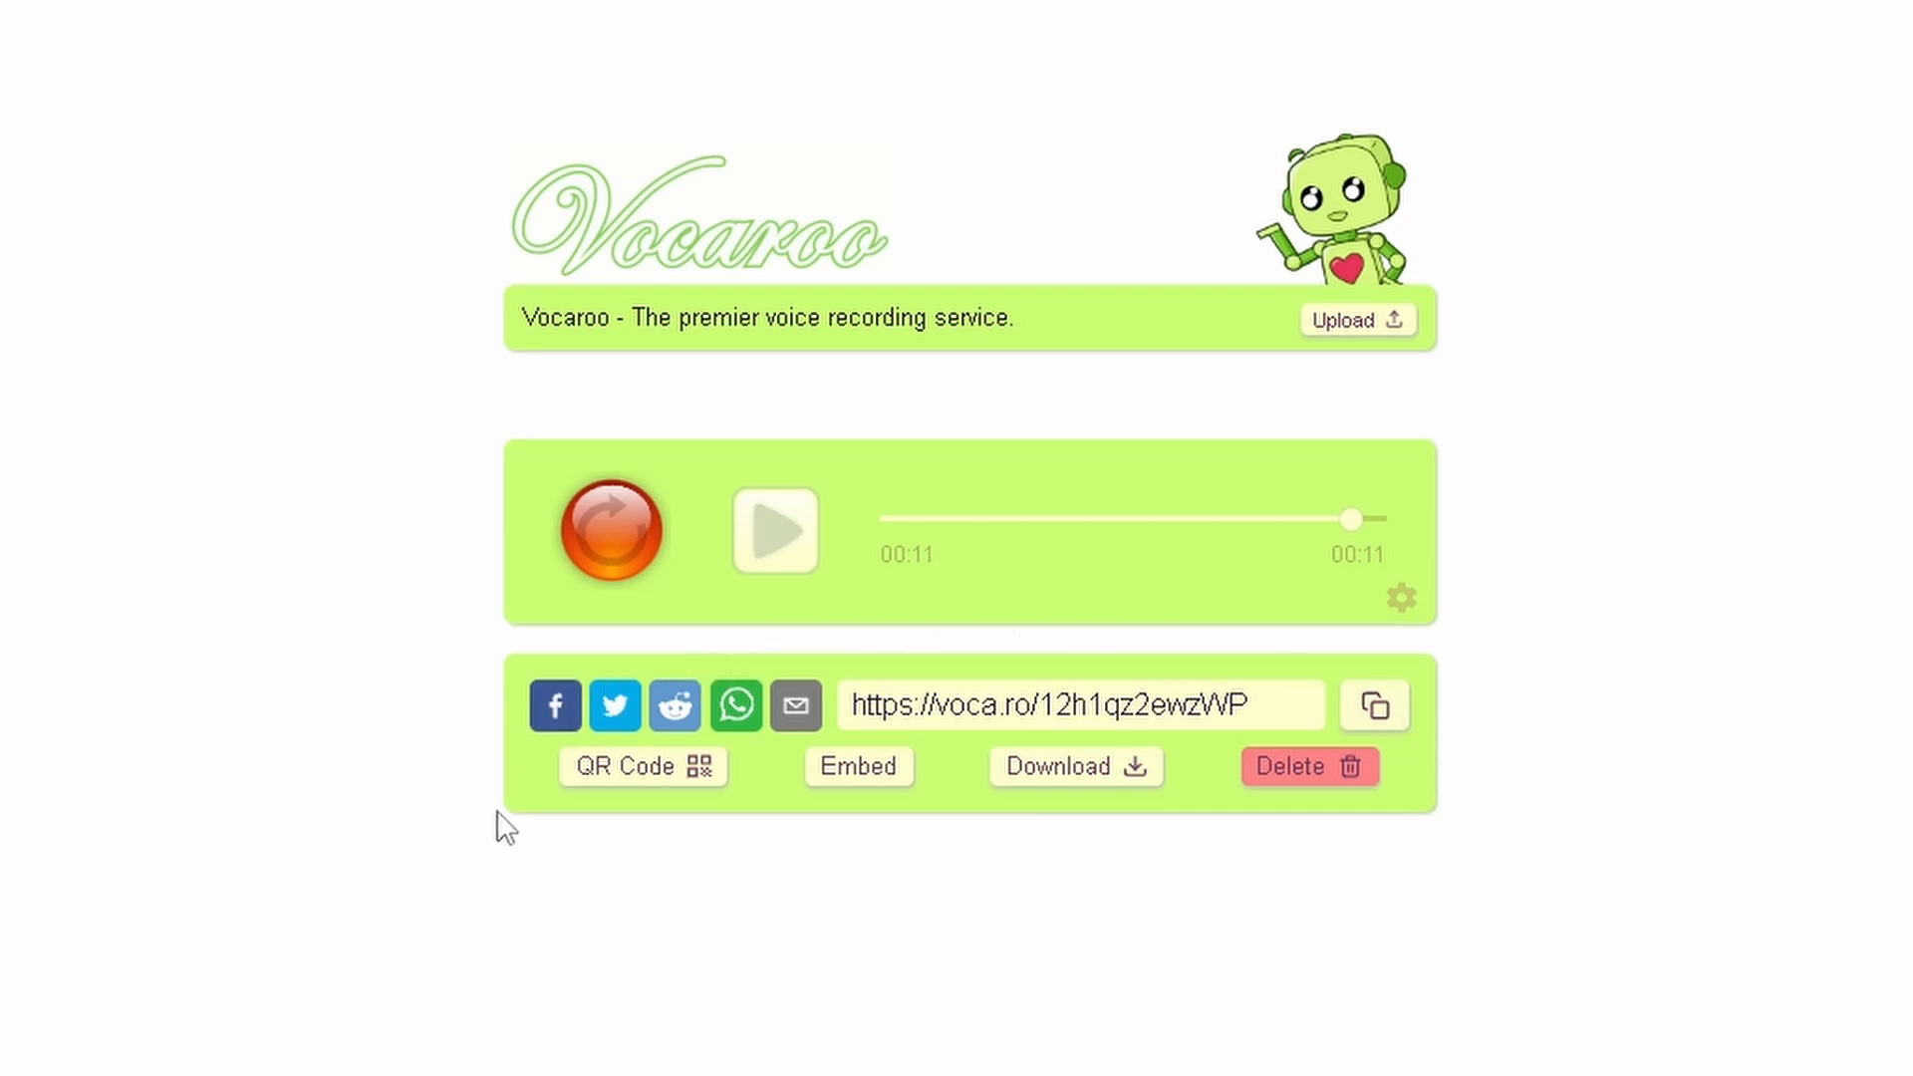
mouse_move(521, 719)
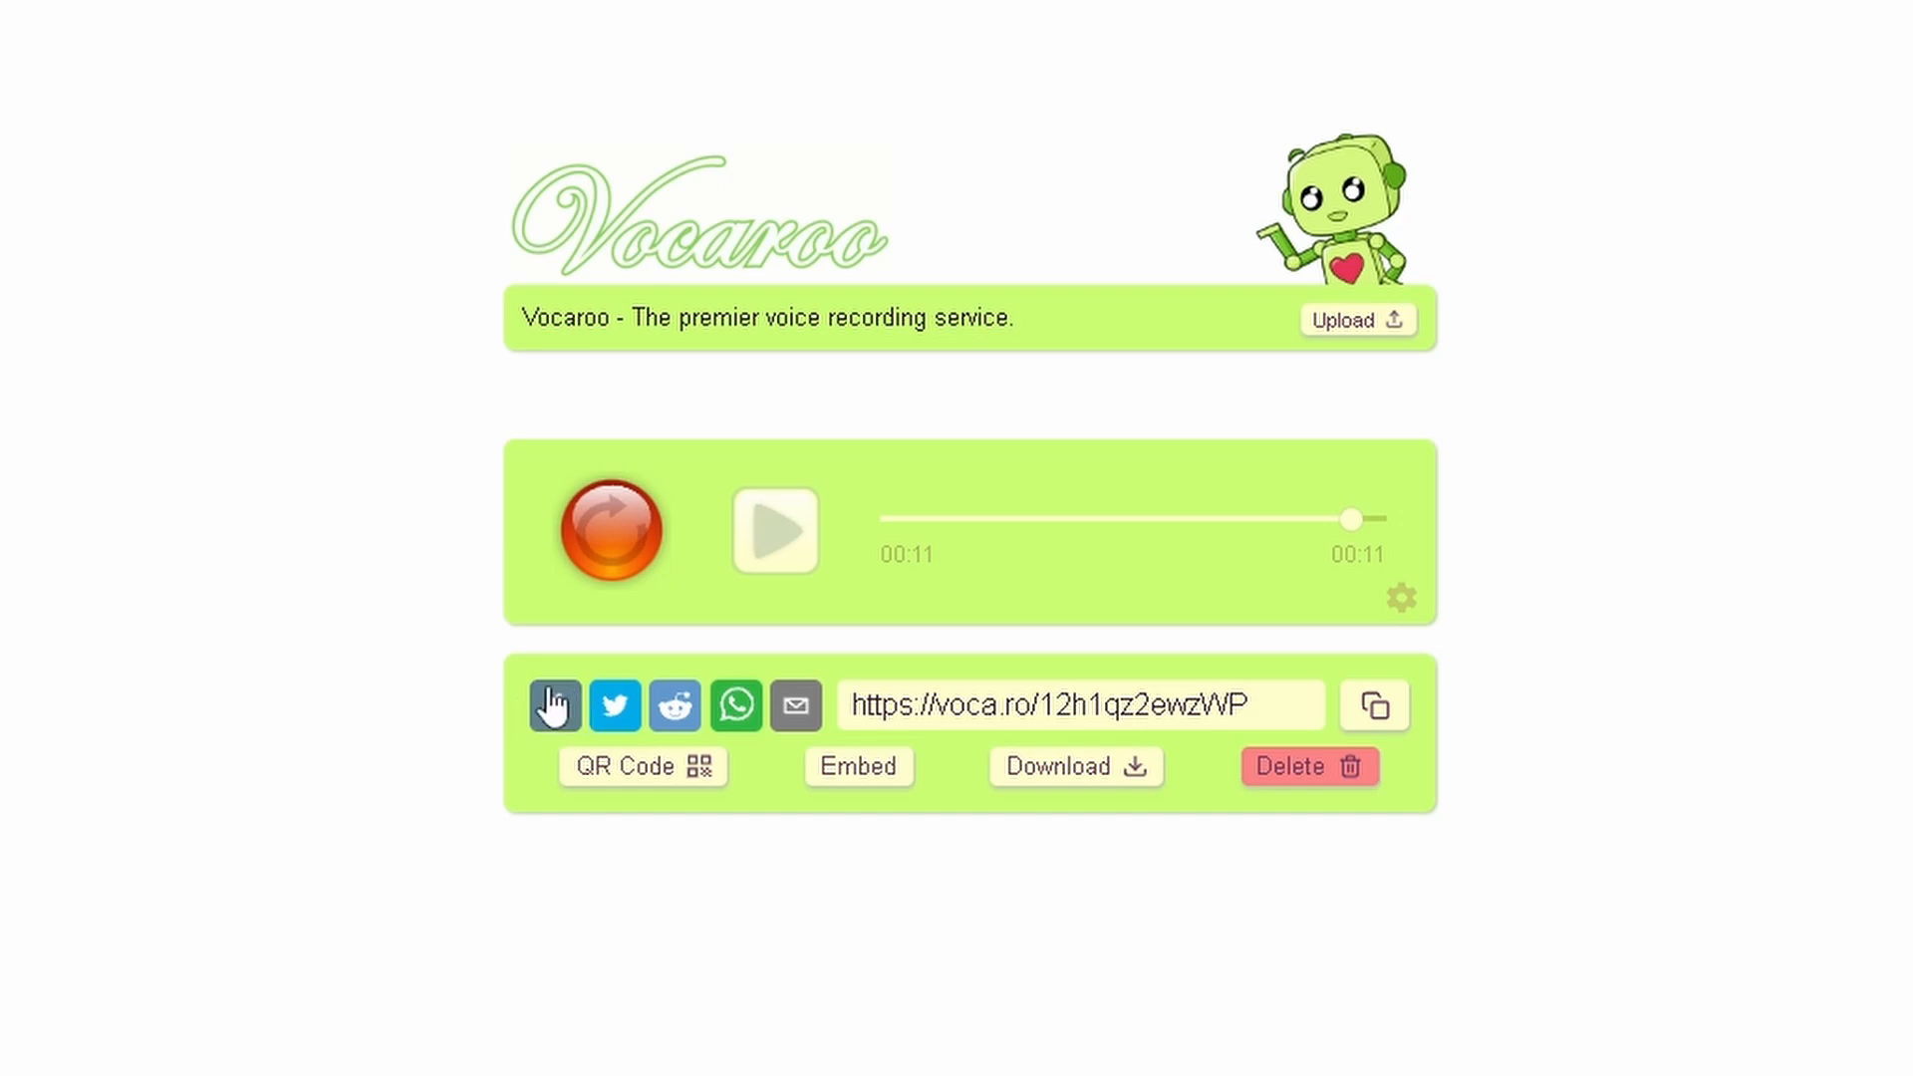
mouse_move(614, 706)
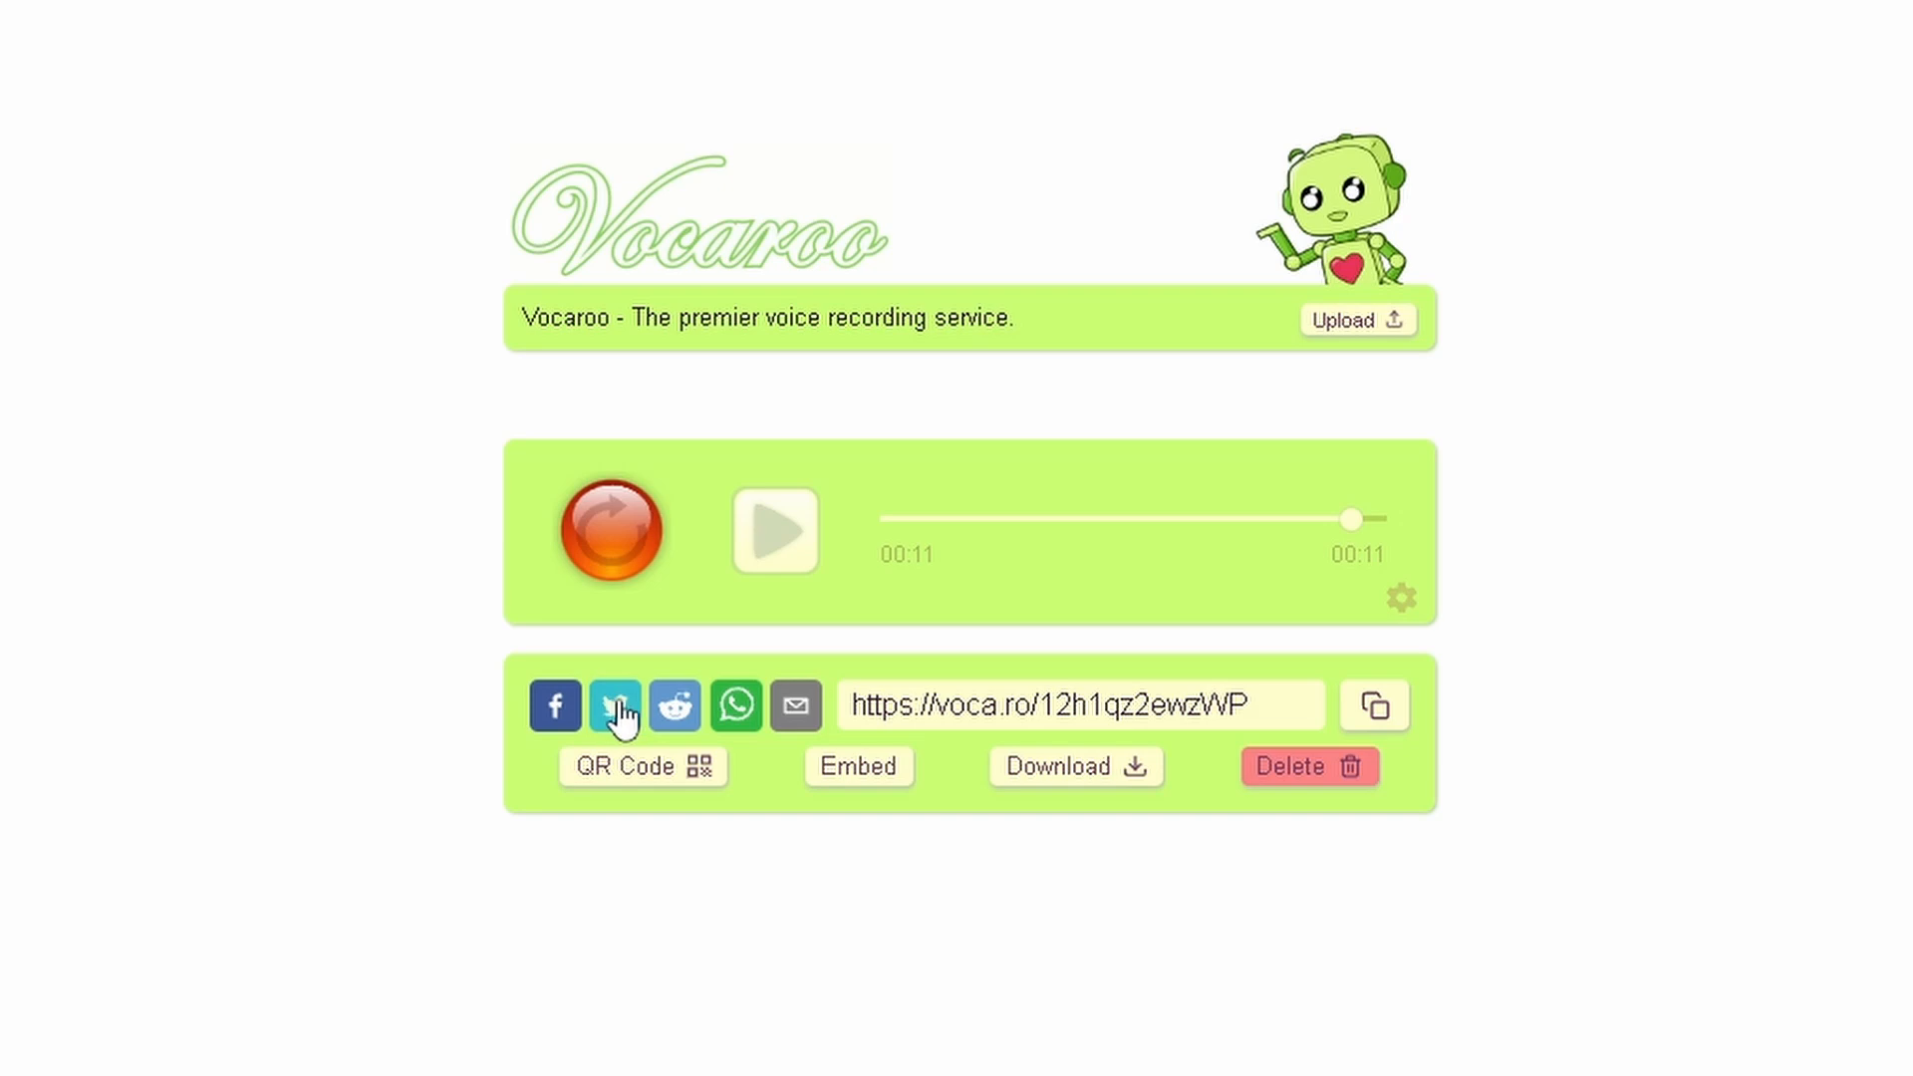
mouse_move(675, 705)
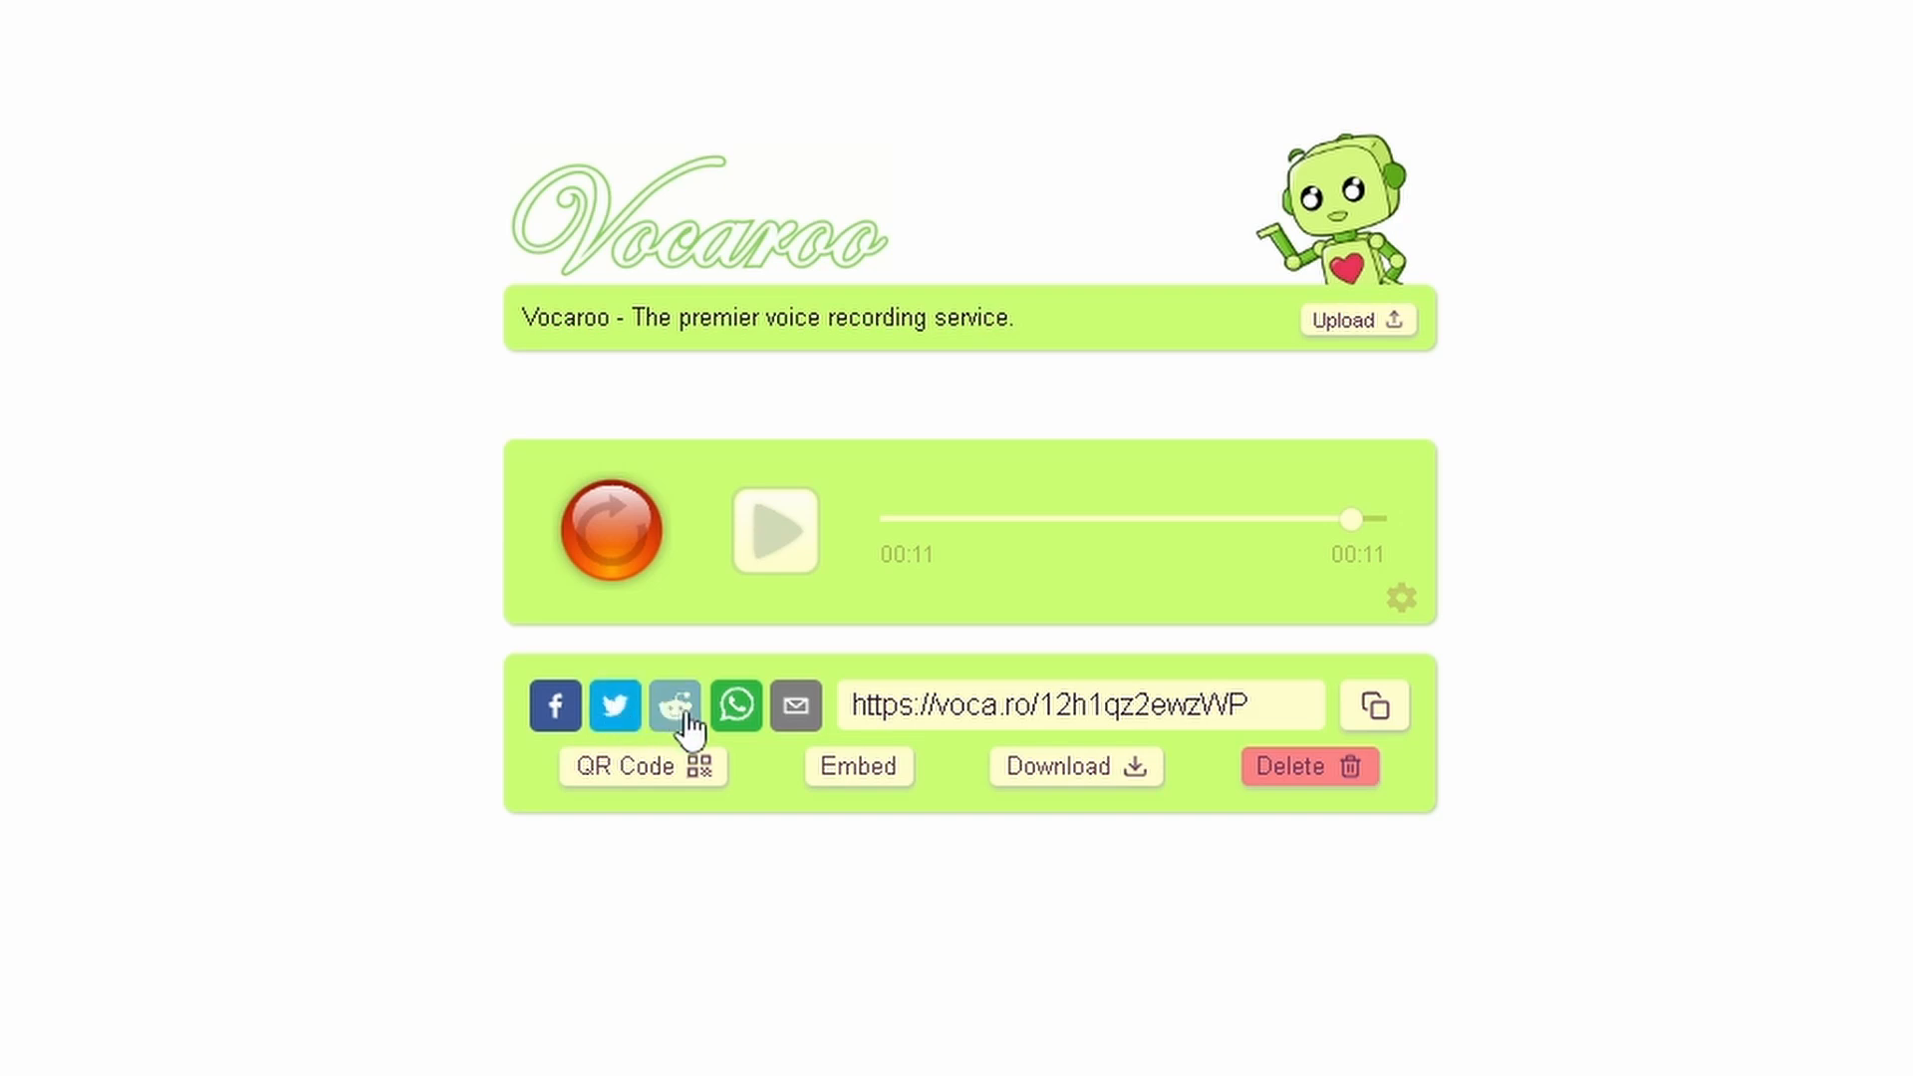
mouse_move(794, 706)
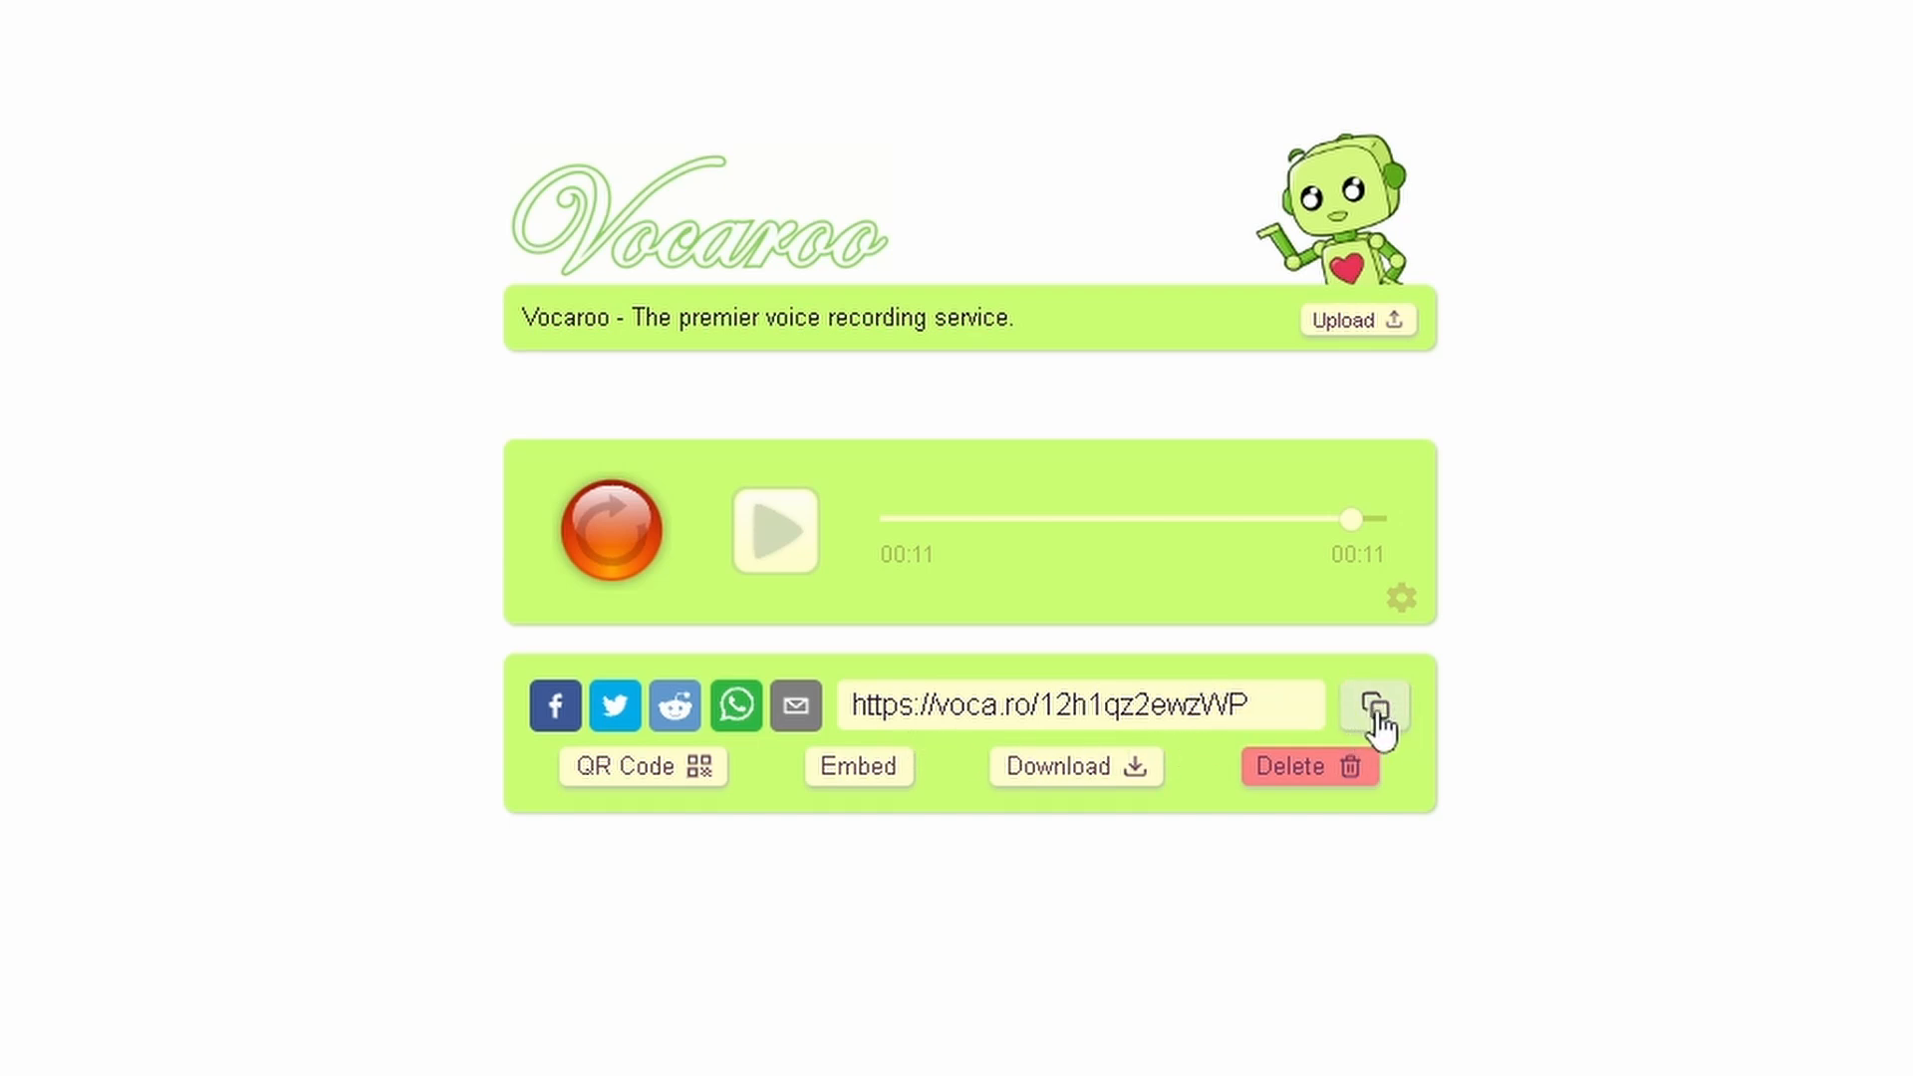
Copy the saved clip's share link to the clipboard.
left_click(1374, 705)
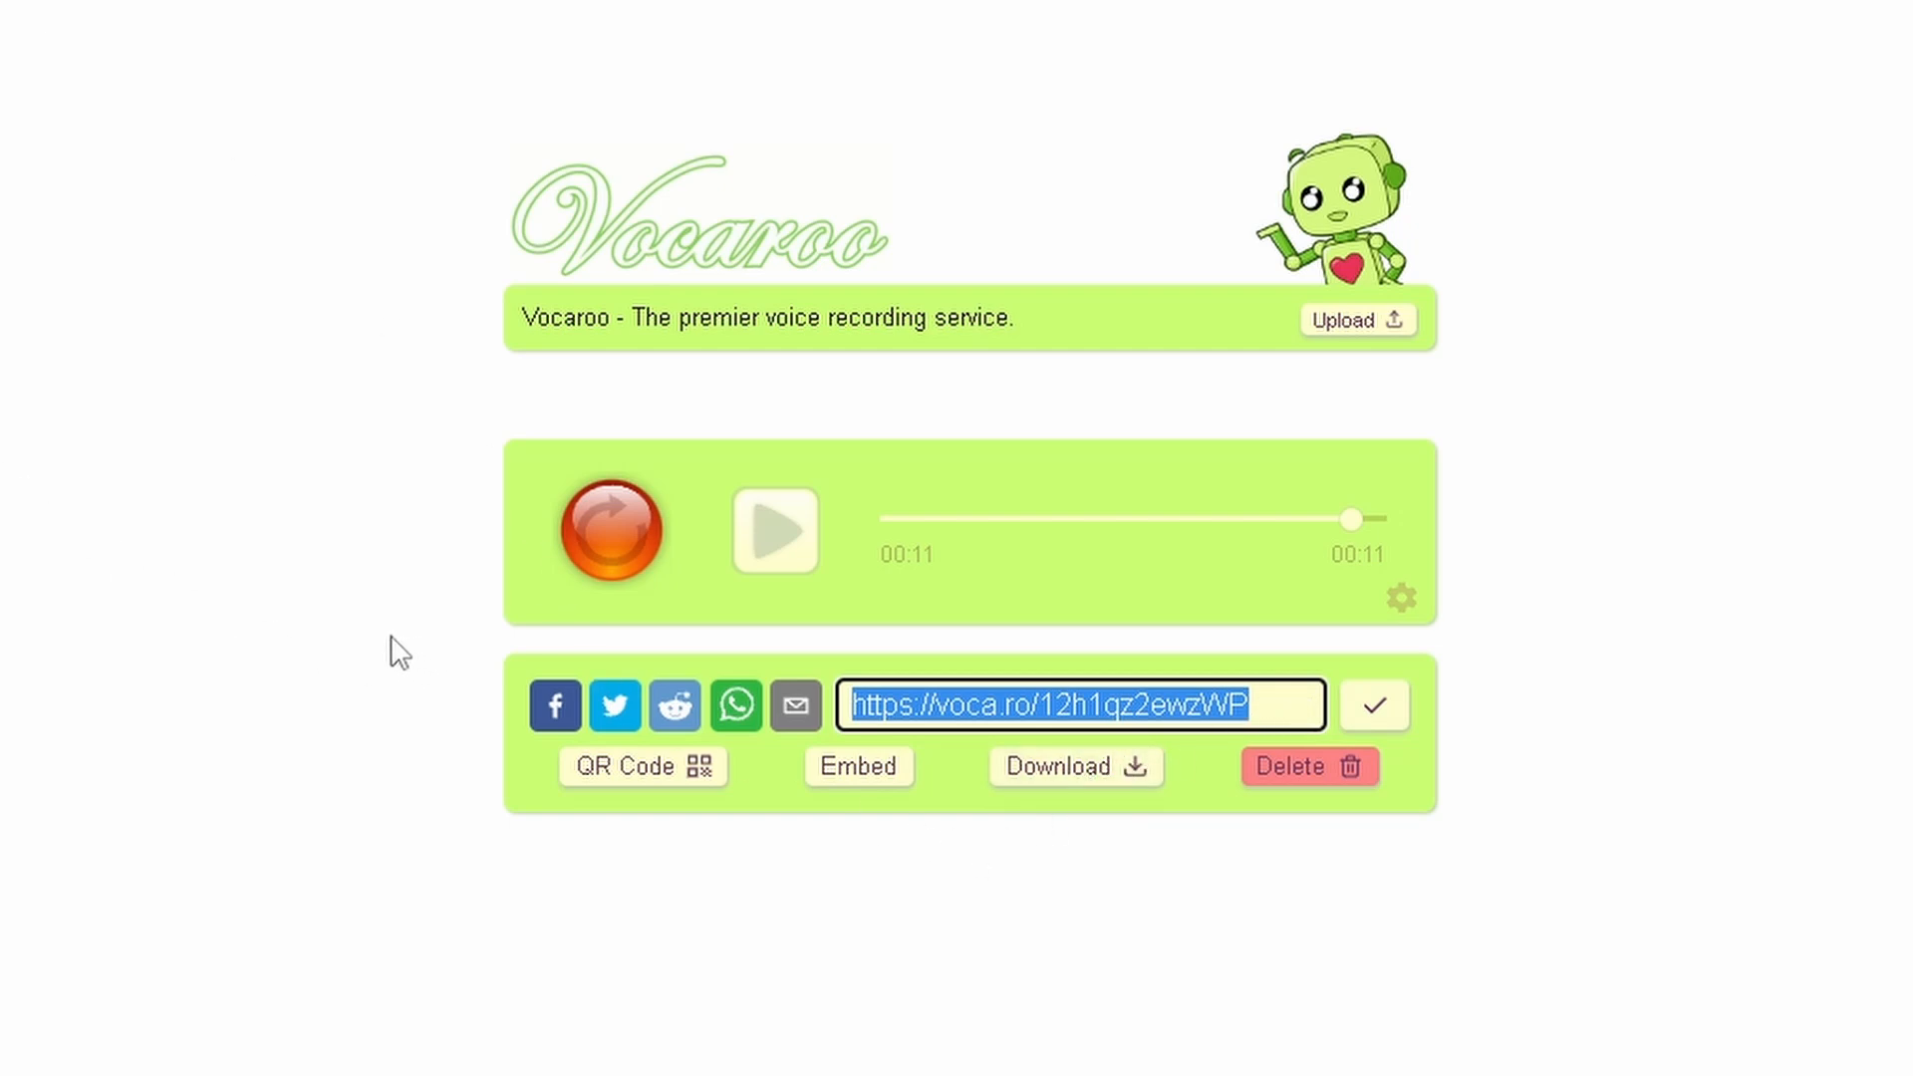
mouse_move(643, 767)
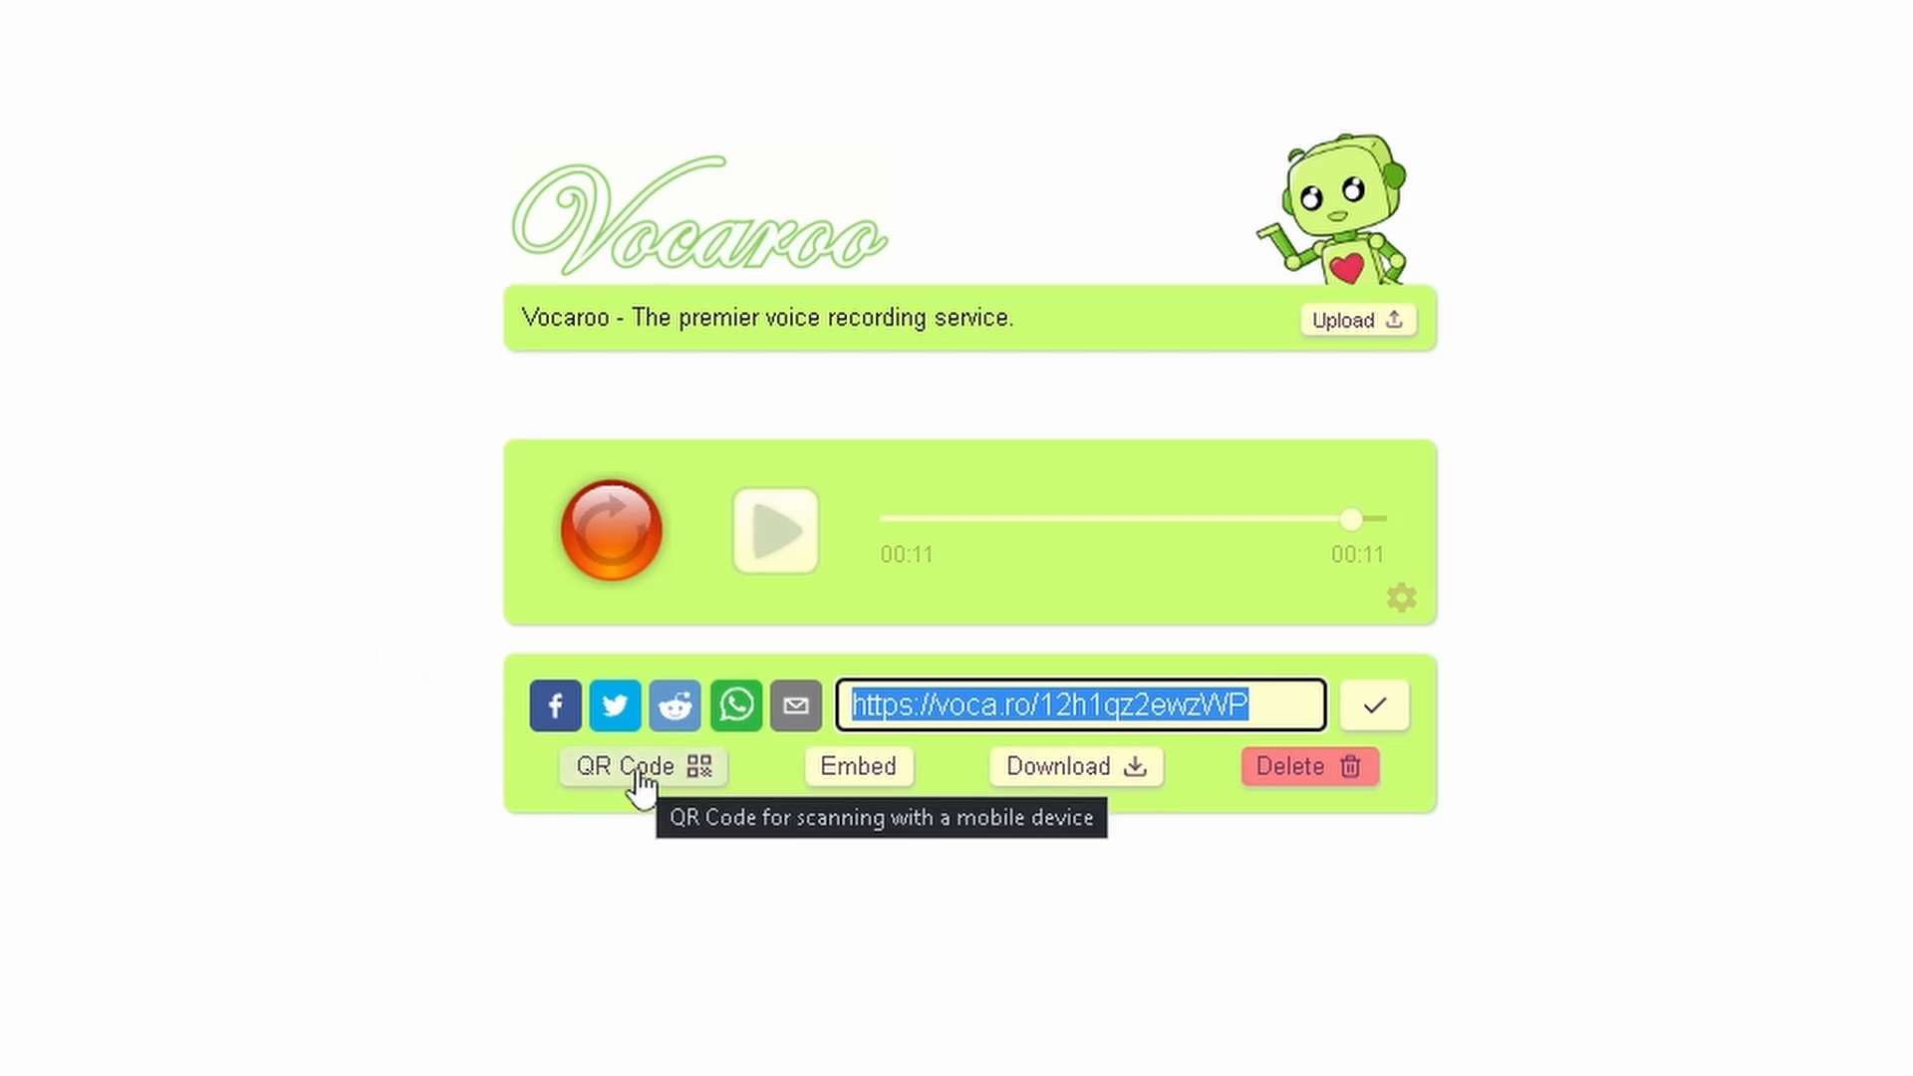
left_click(629, 766)
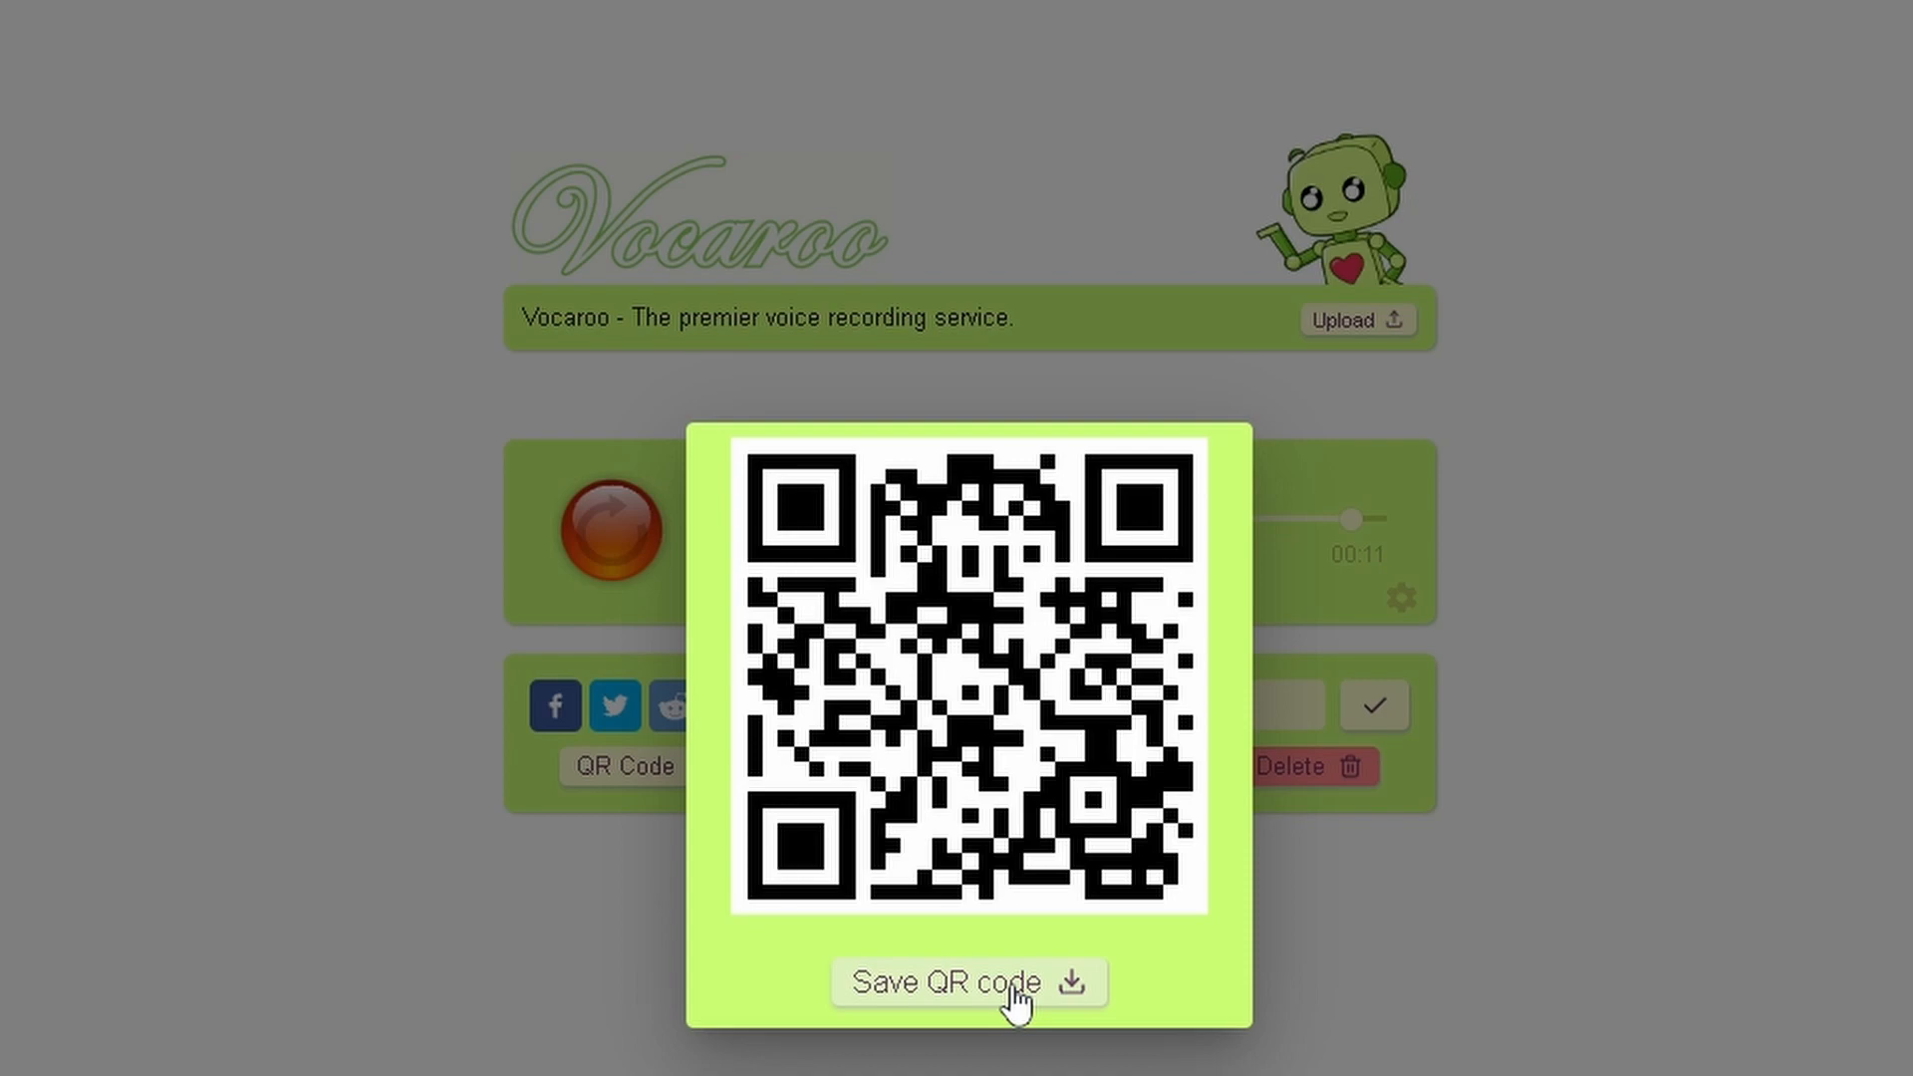
mouse_move(814, 601)
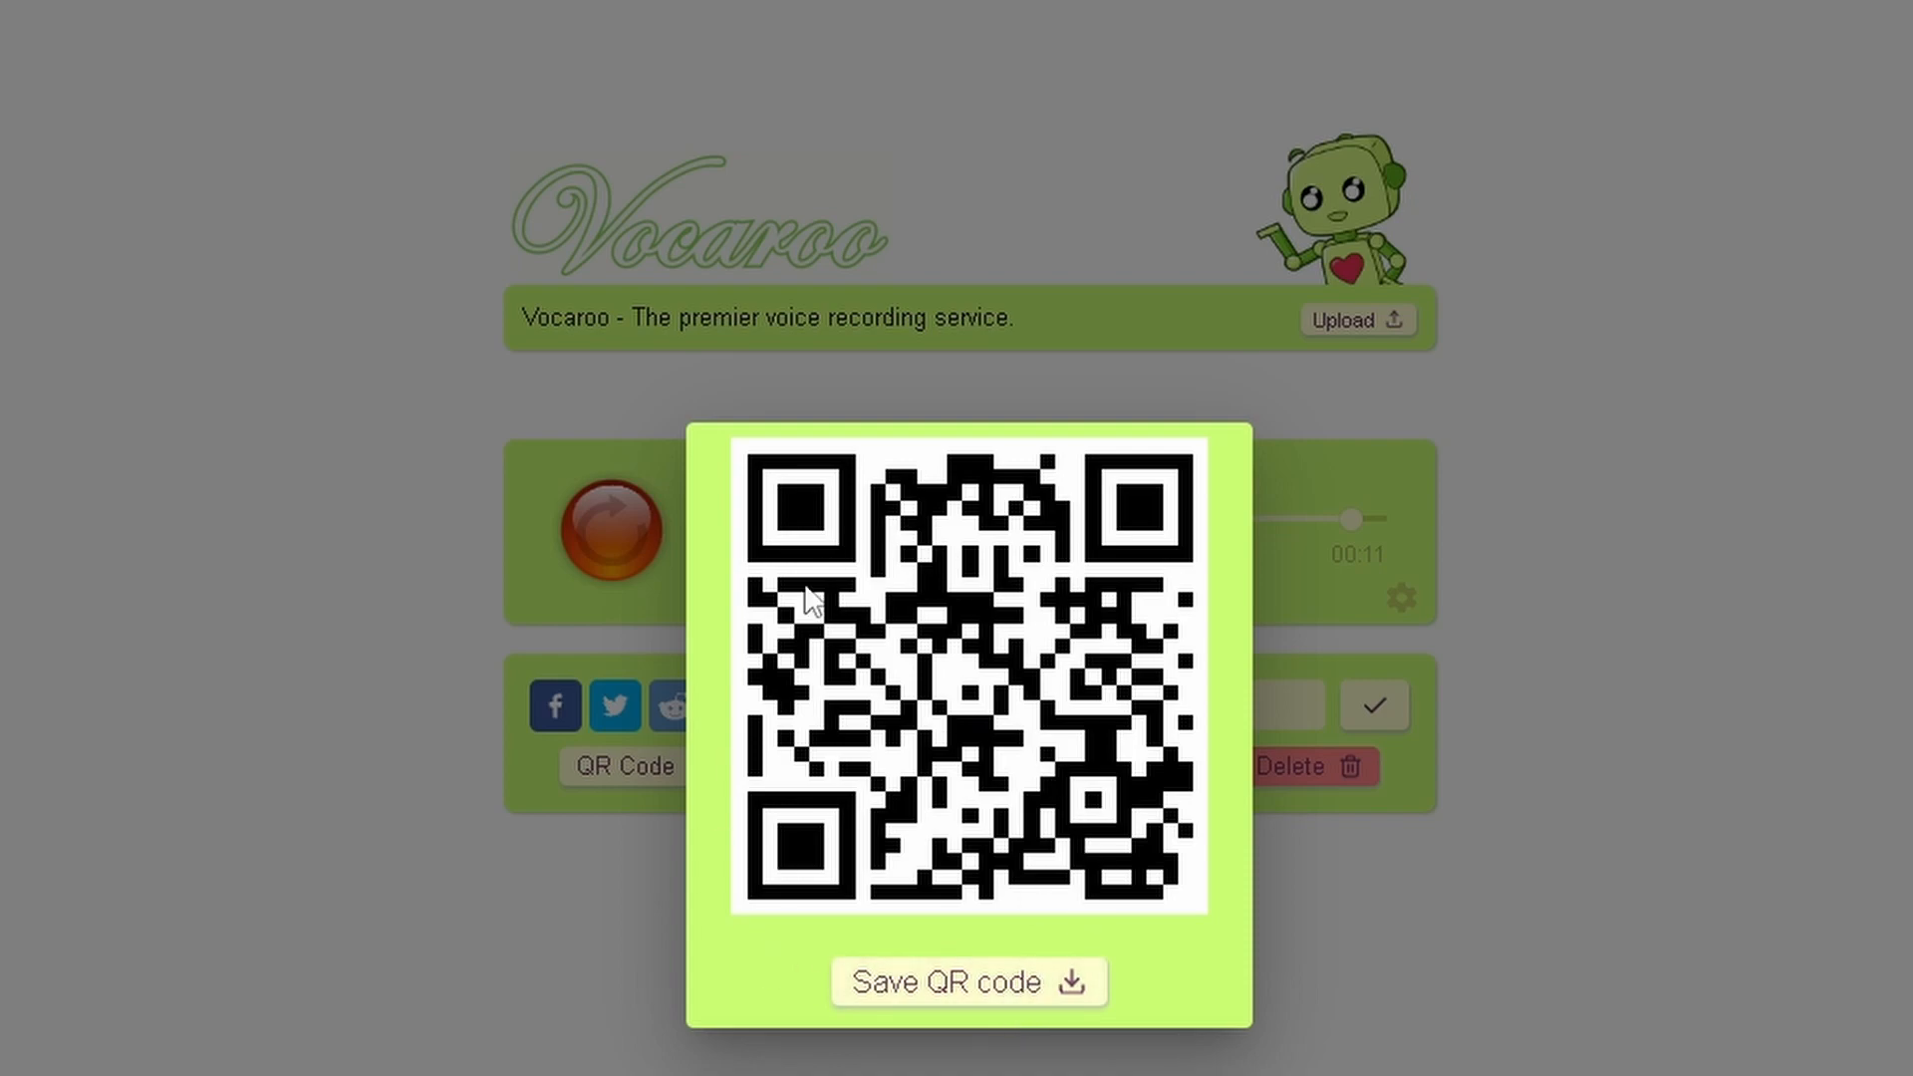
mouse_move(1343, 956)
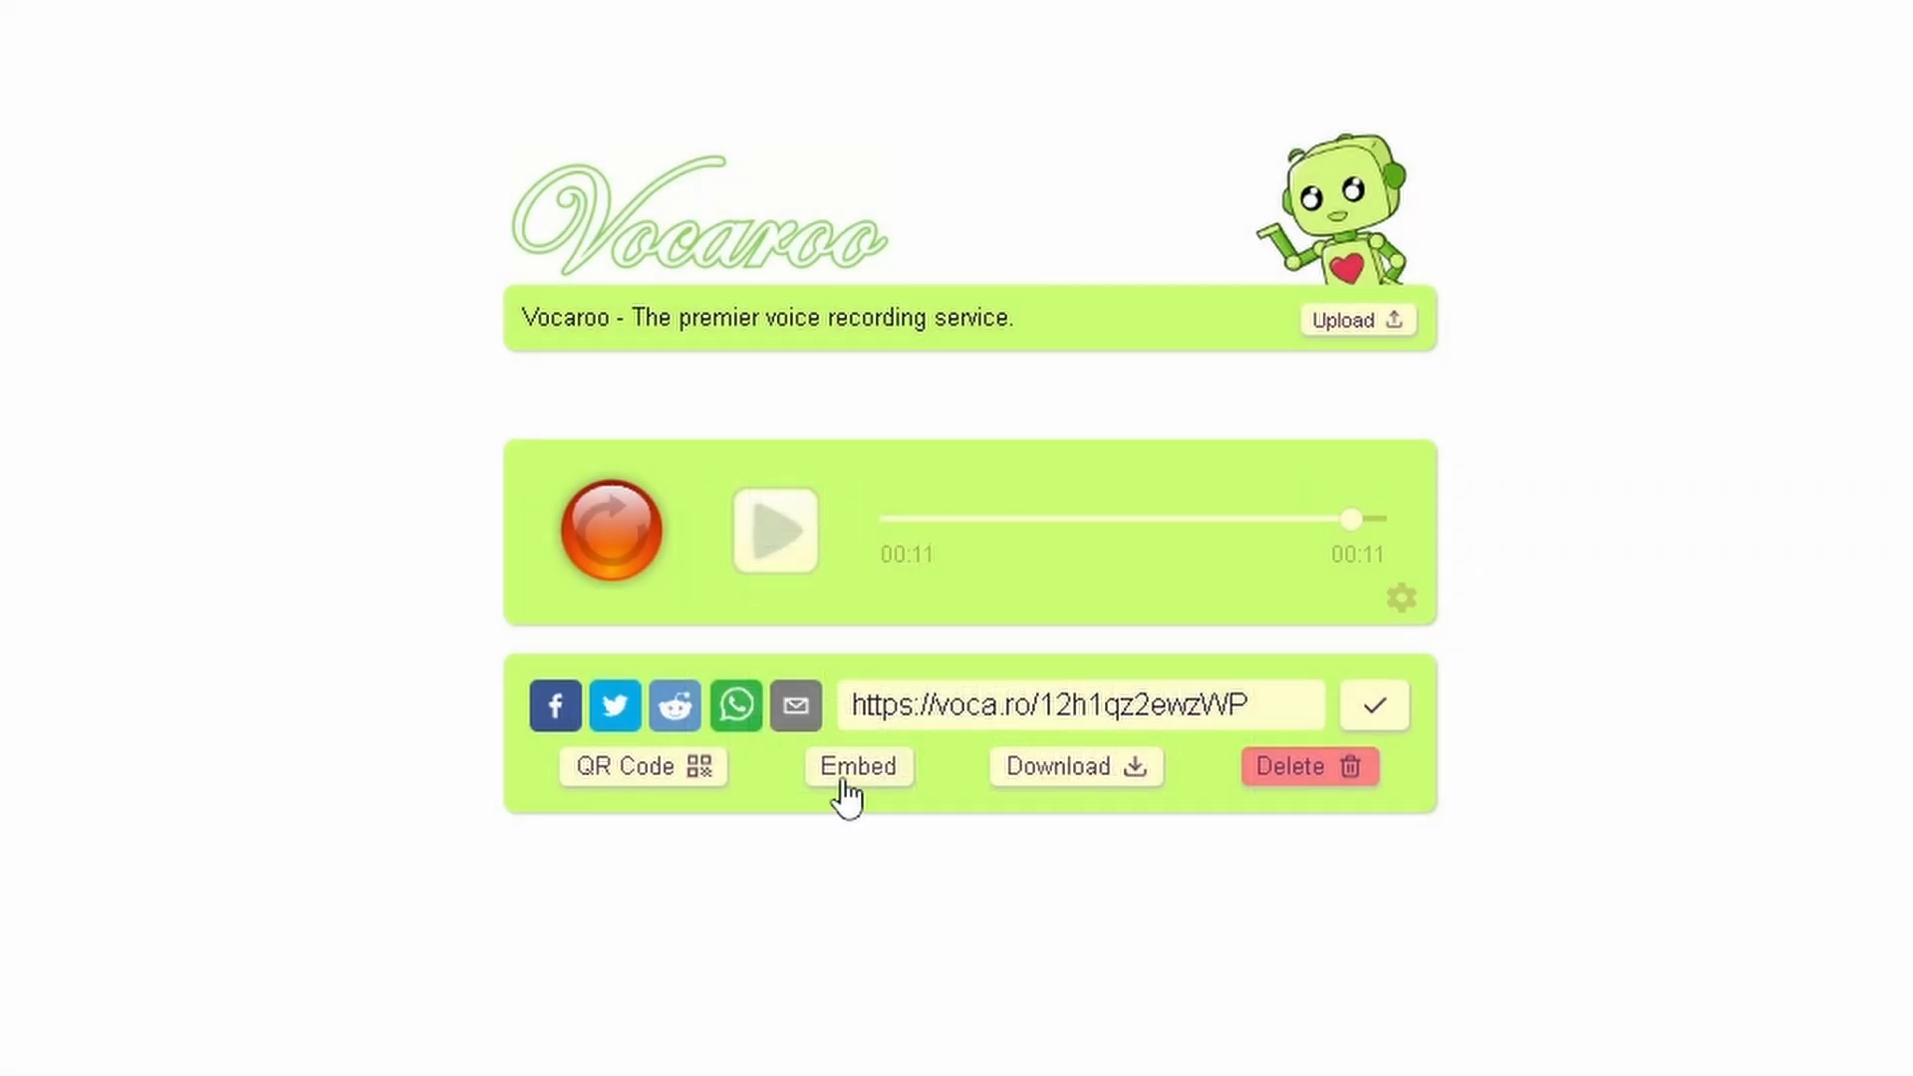
left_click(858, 766)
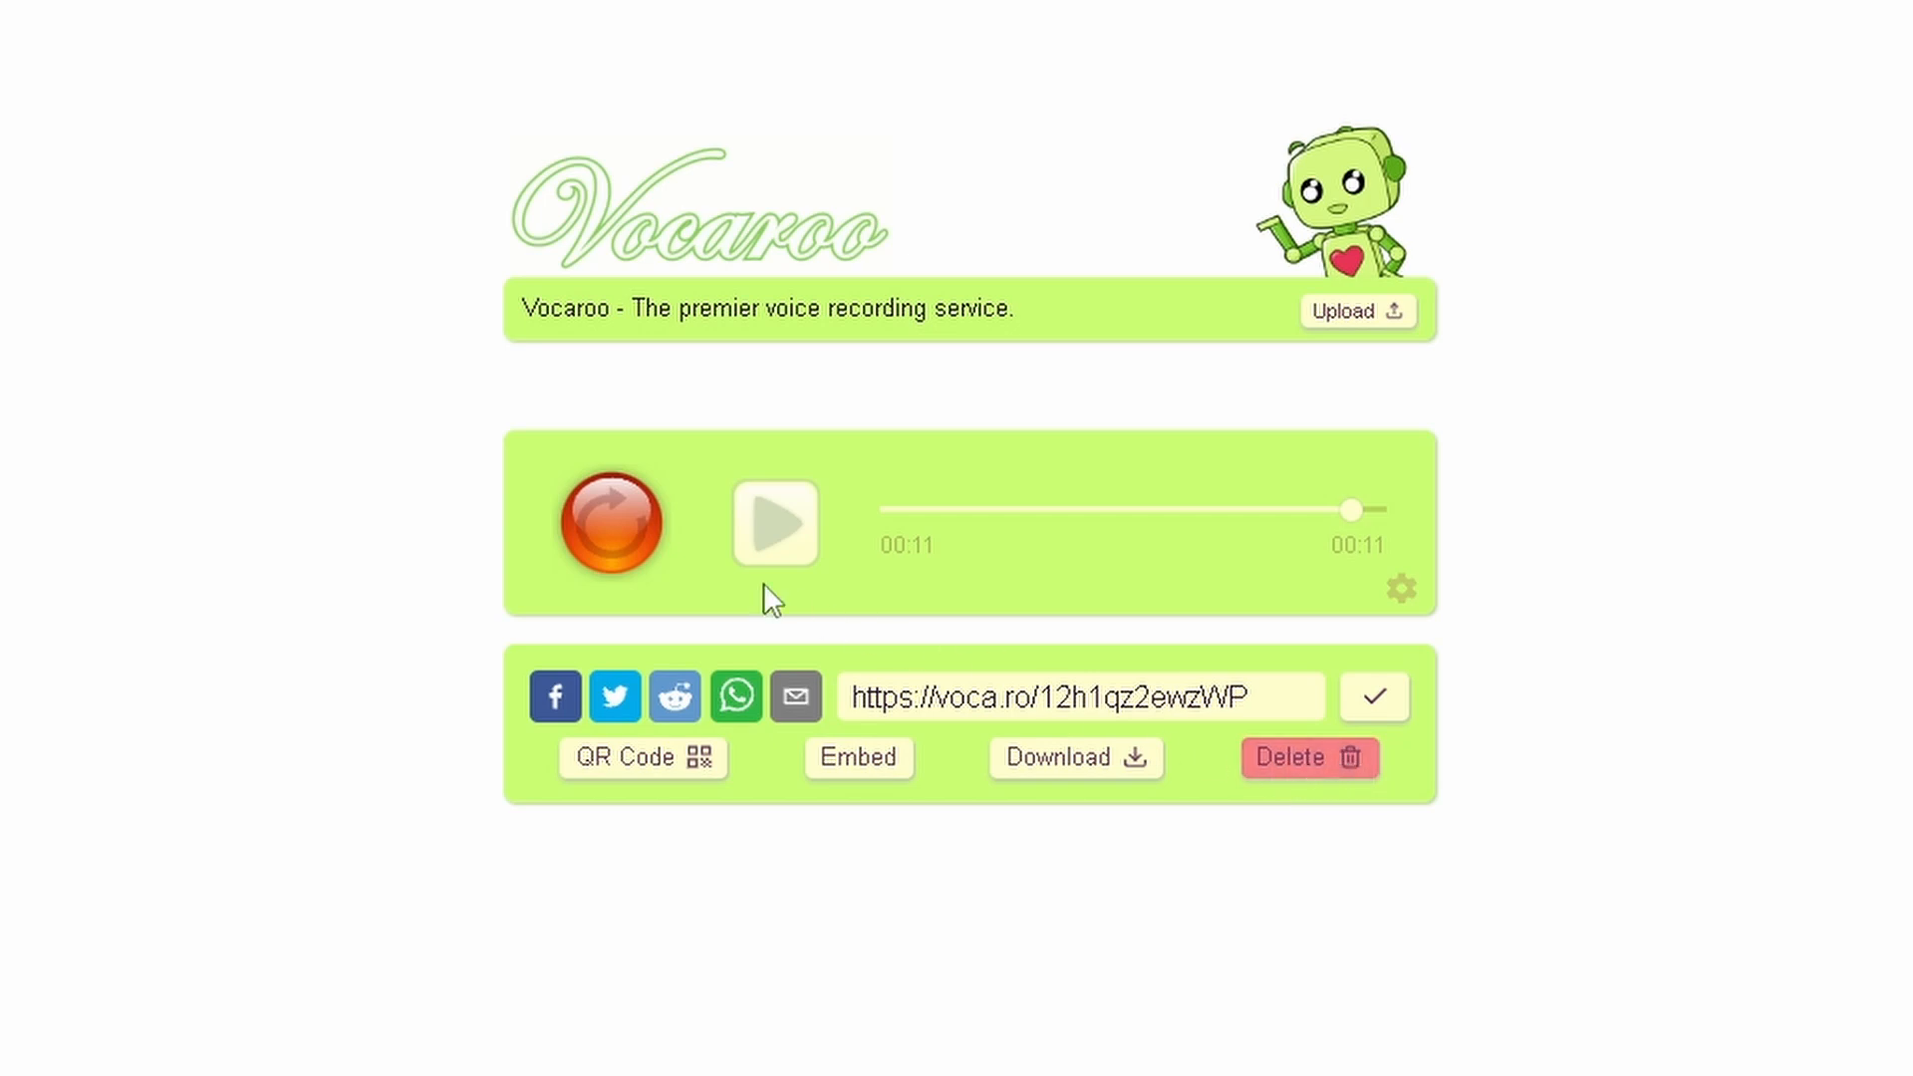
mouse_move(1358, 824)
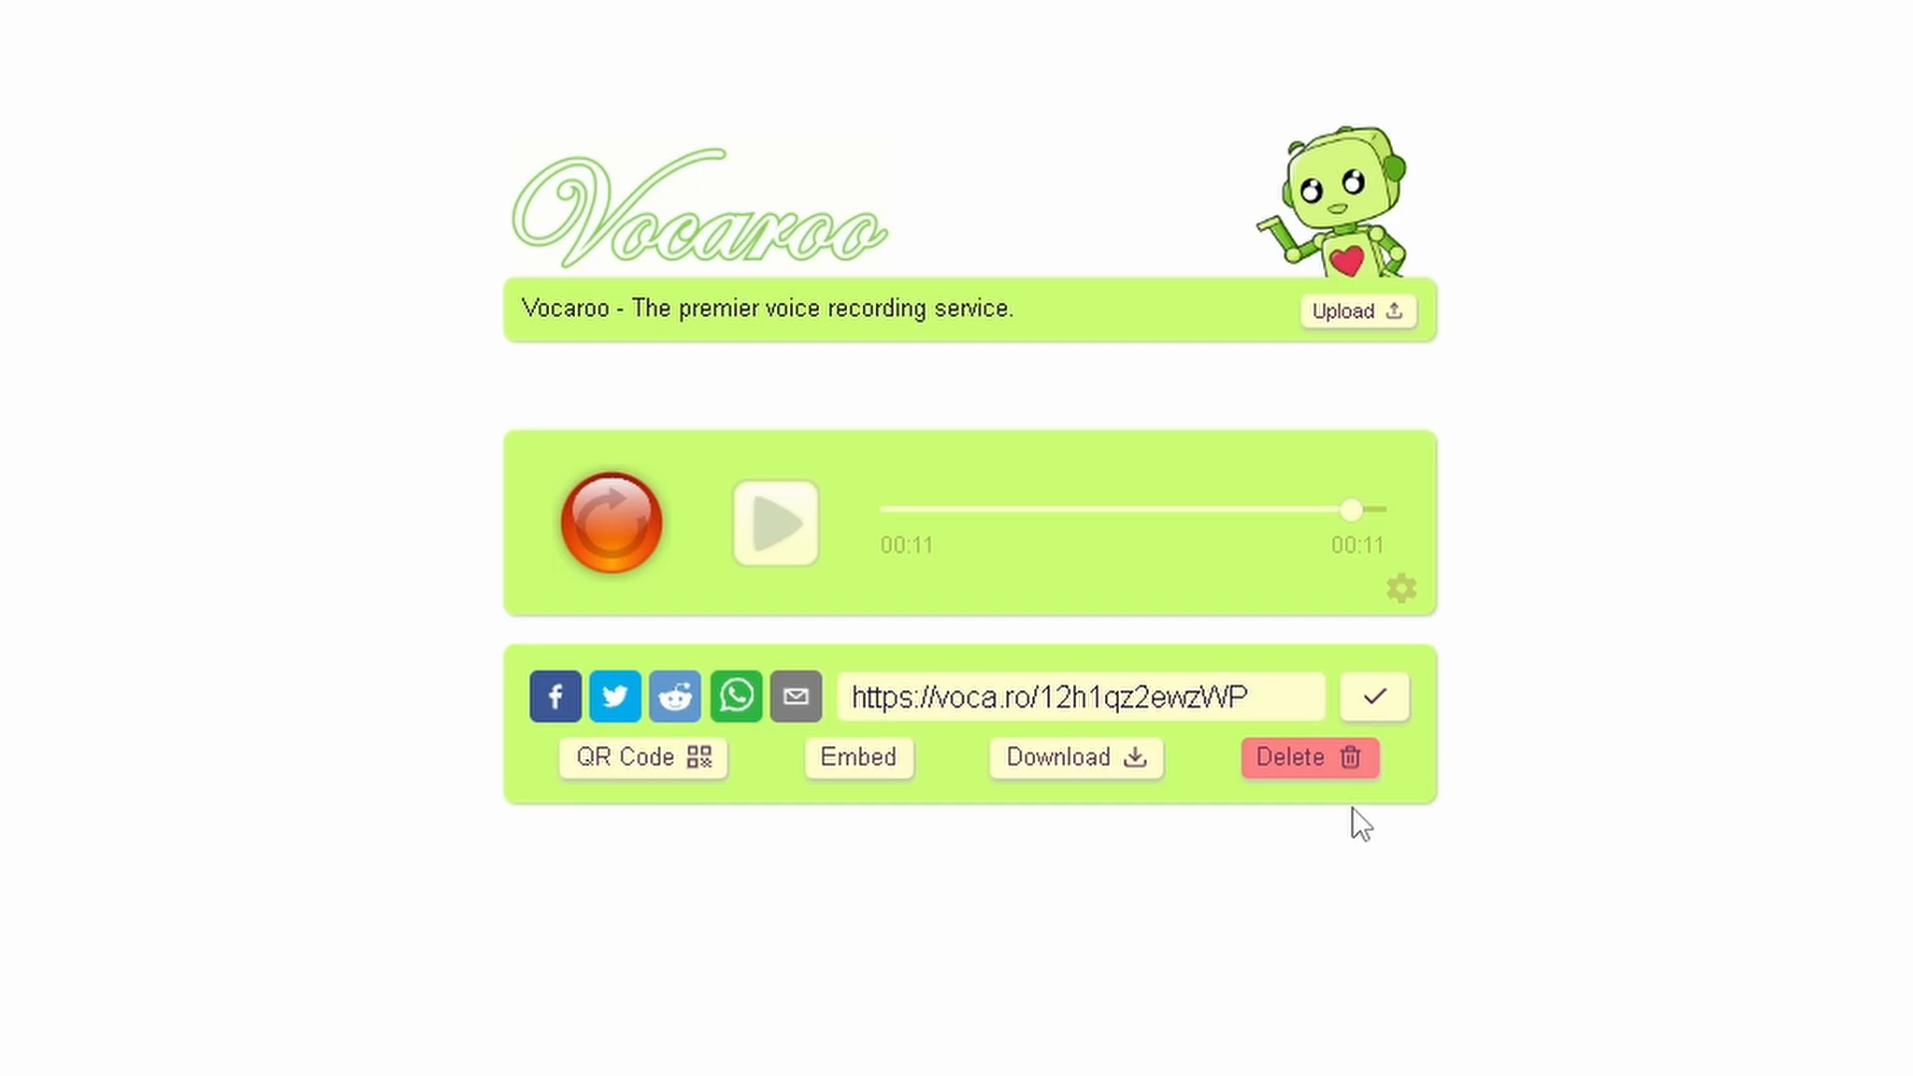